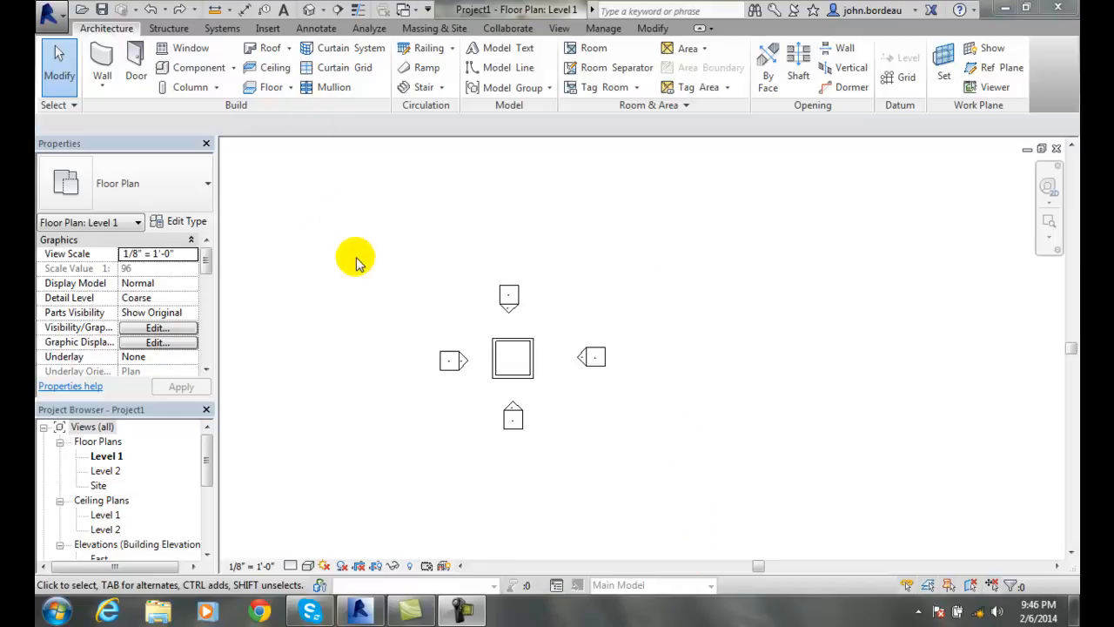
pyautogui.moveTo(346, 268)
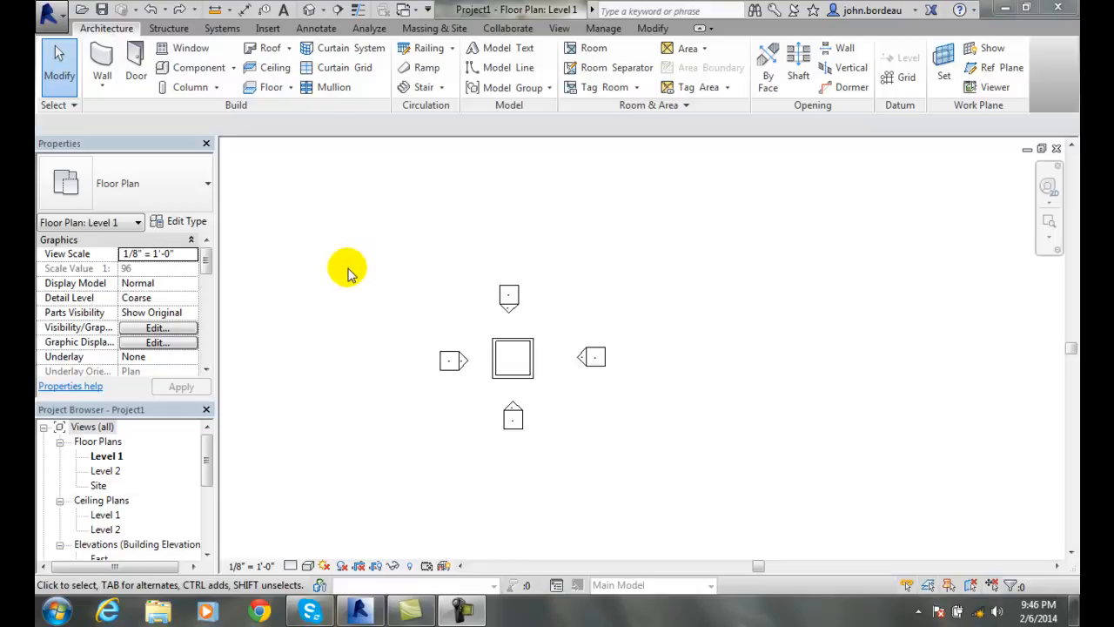
pyautogui.moveTo(349, 277)
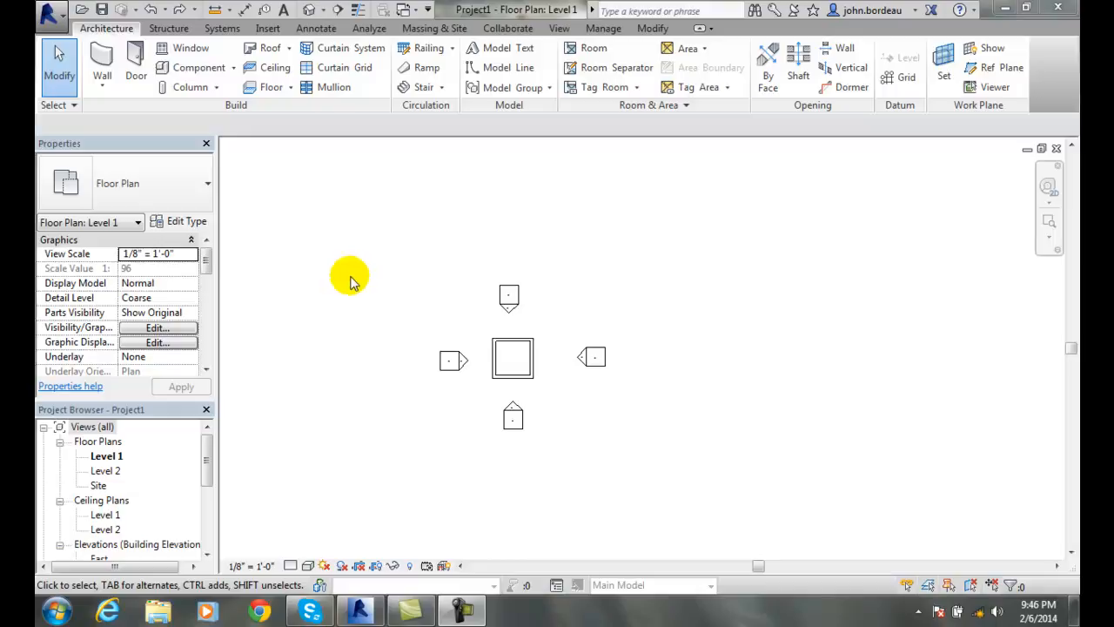
pyautogui.moveTo(356, 287)
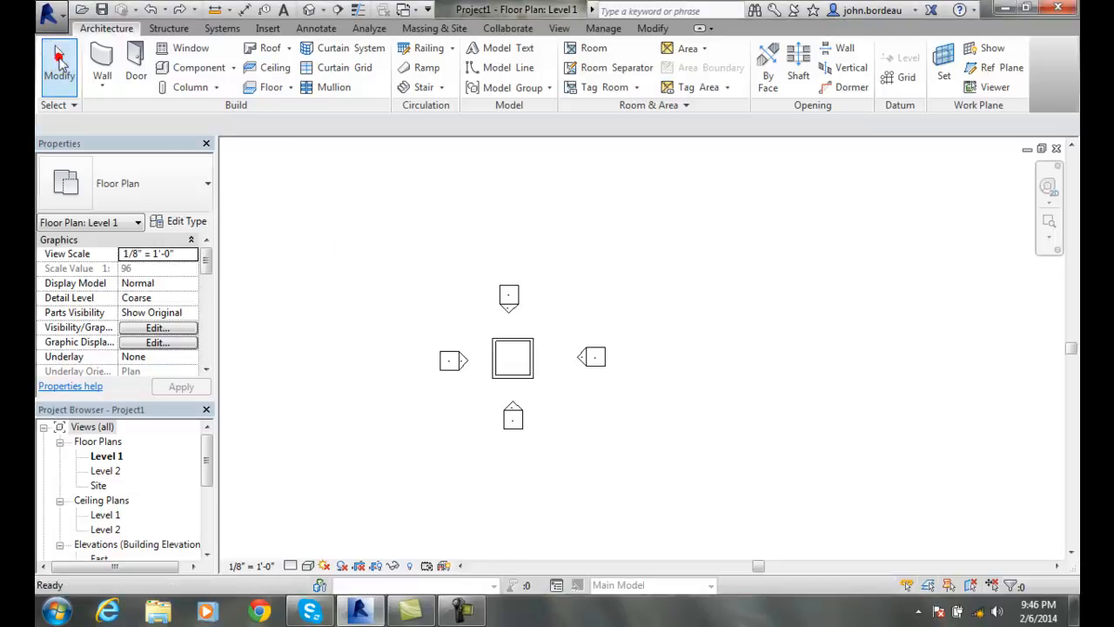
# Step: Select the four connected walls of the square in plain selection mode
pyautogui.click(512, 358)
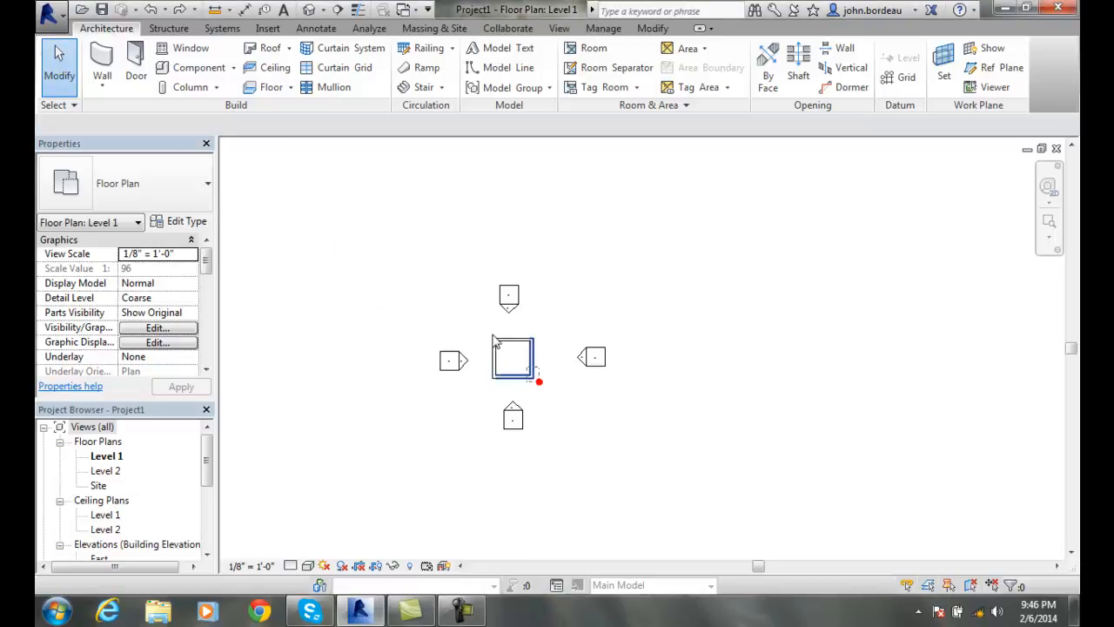
pyautogui.click(511, 356)
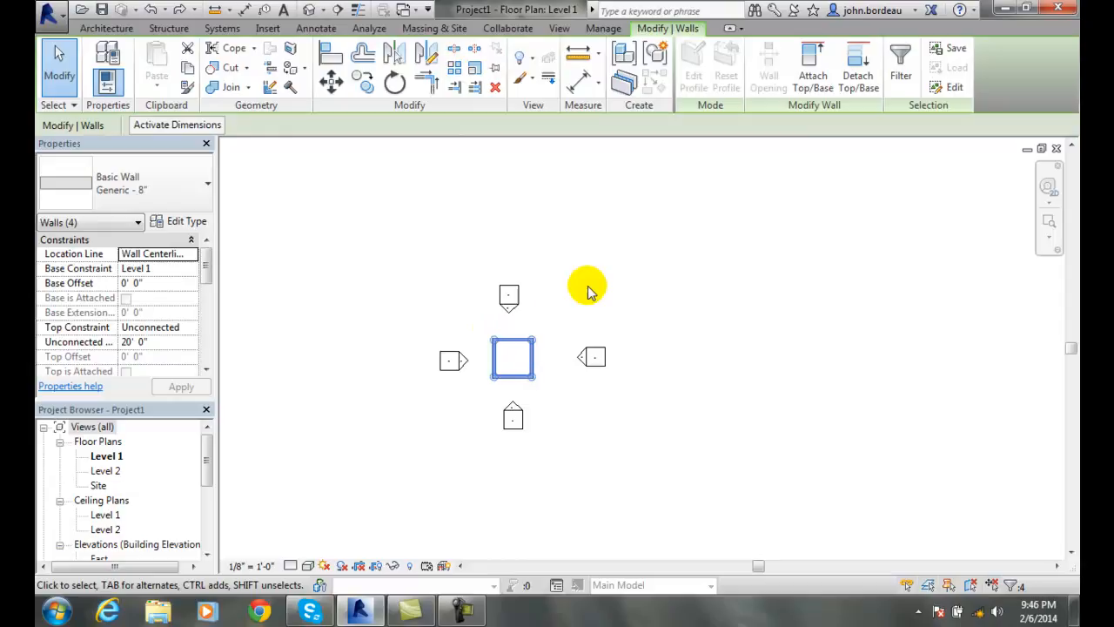
pyautogui.moveTo(468, 164)
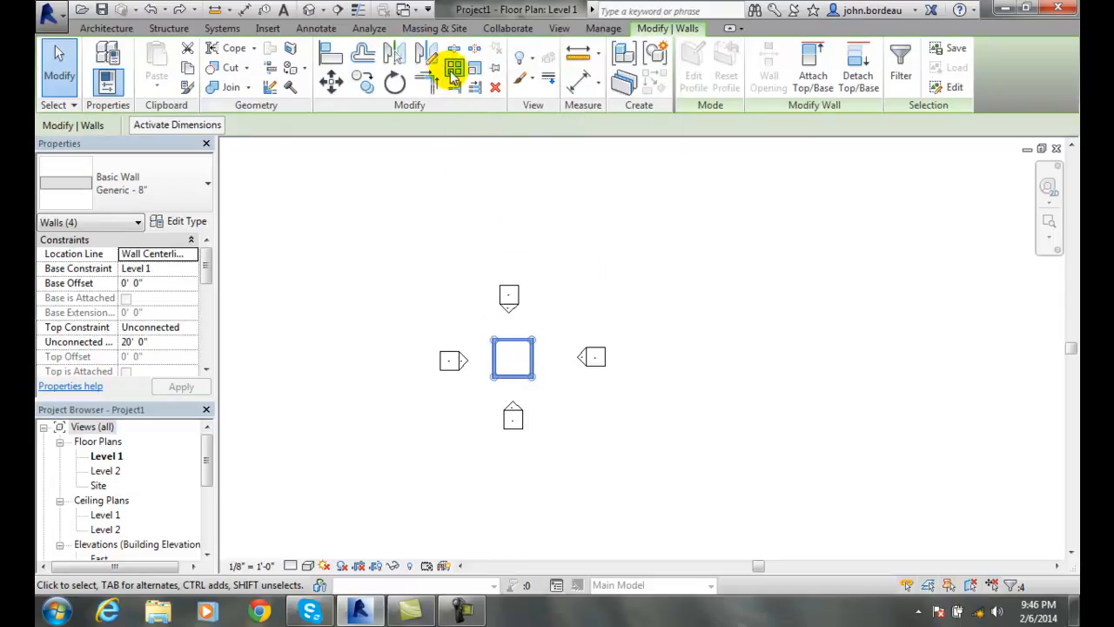
pyautogui.moveTo(456, 71)
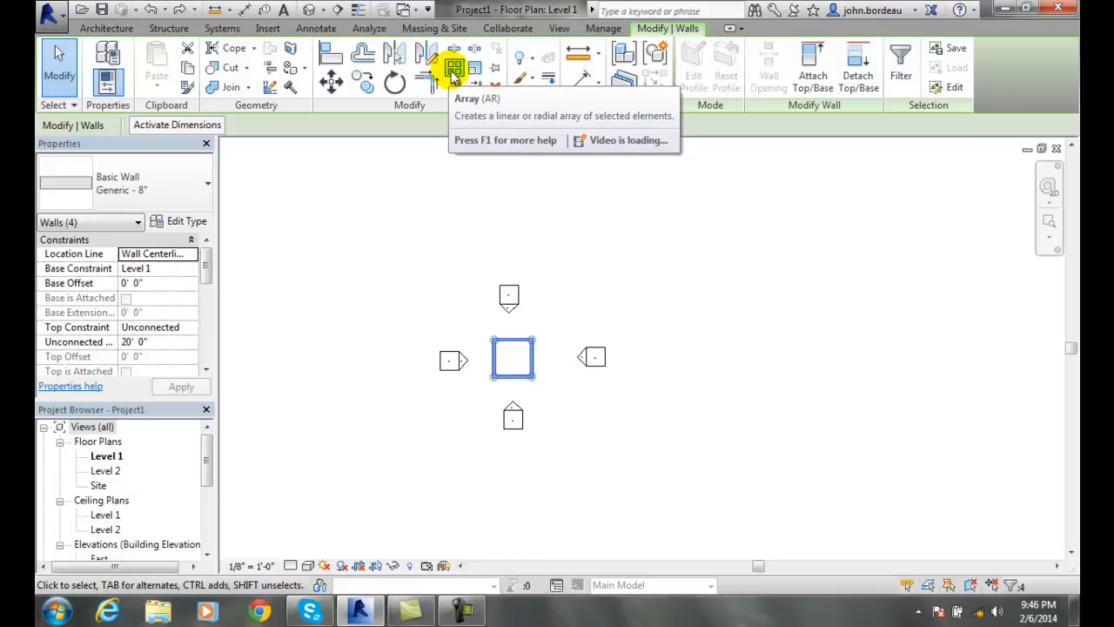
# Step: Start an ungrouped array of the walls with Number set to 4, spacing to the 2nd copy
pyautogui.click(455, 68)
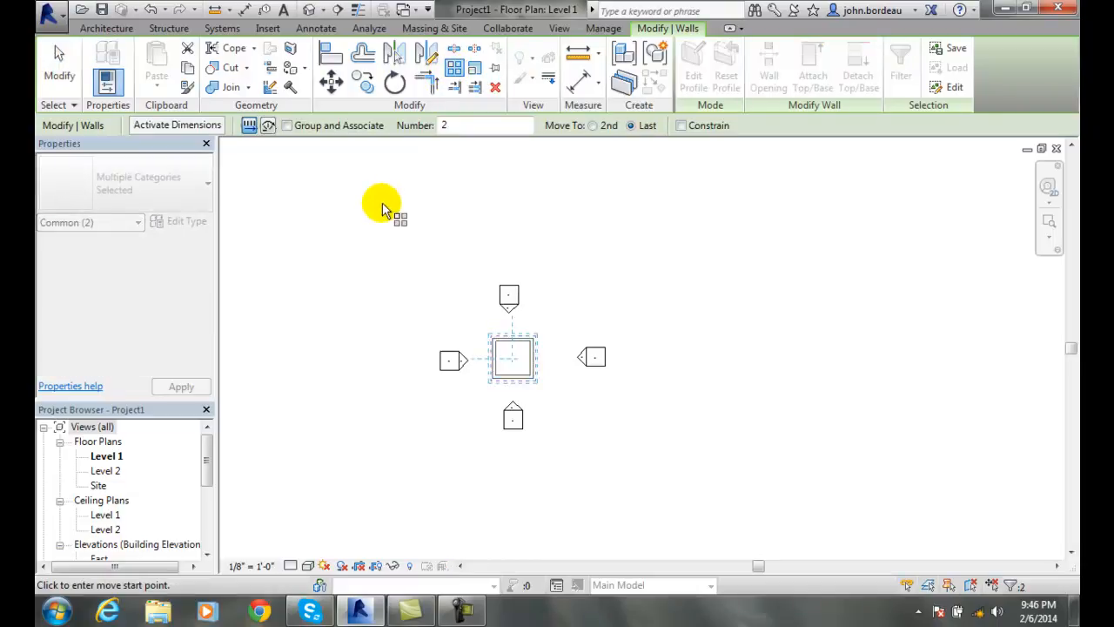
pyautogui.moveTo(468, 167)
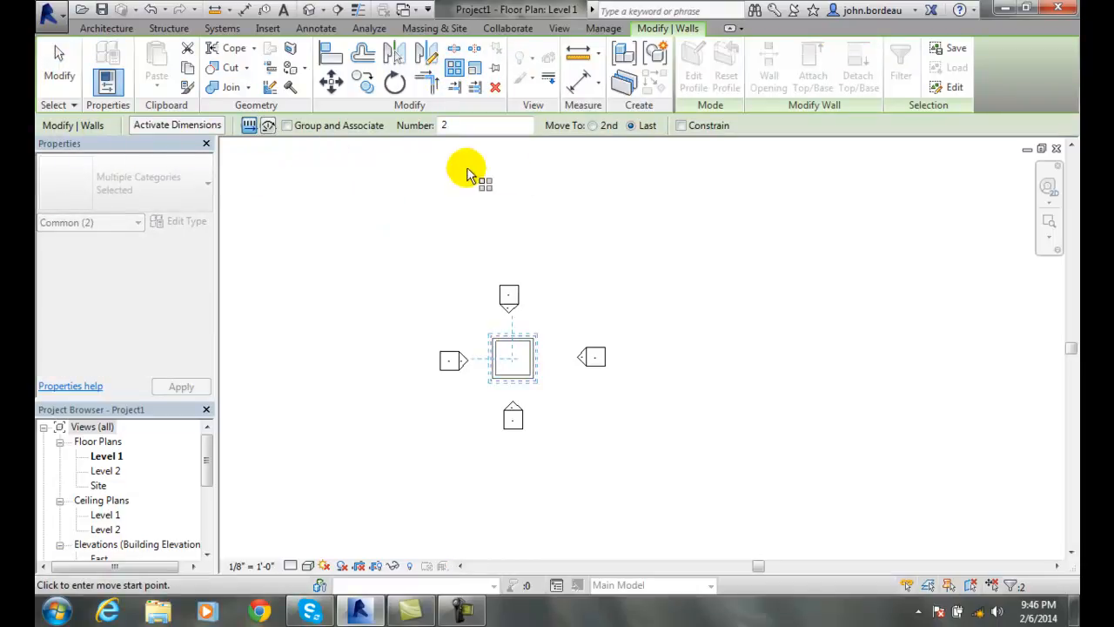
pyautogui.moveTo(278, 174)
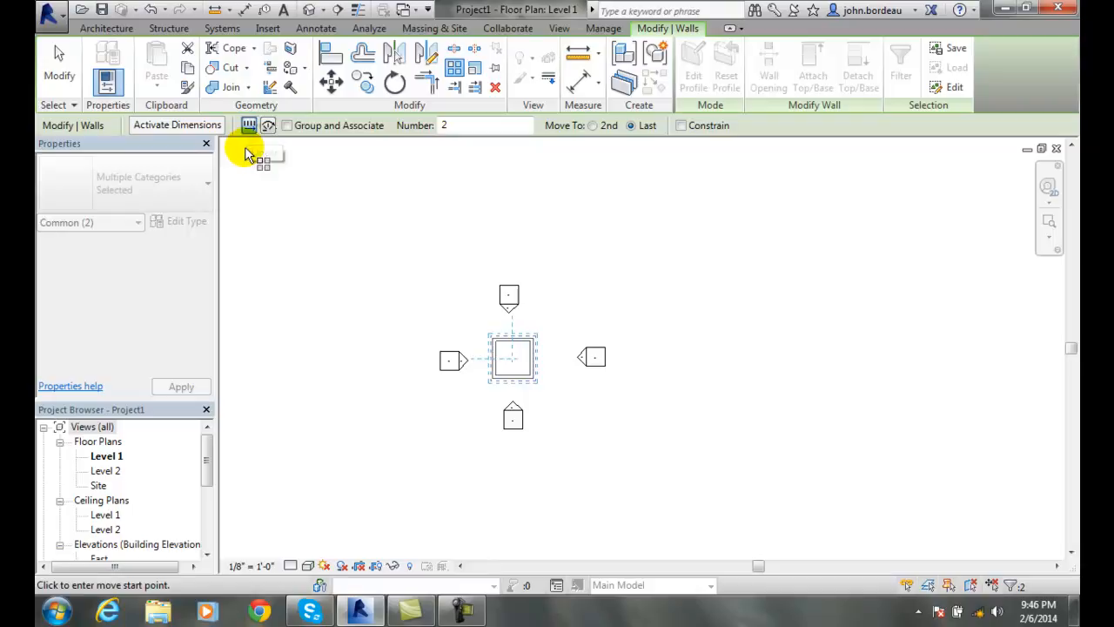
pyautogui.moveTo(287, 160)
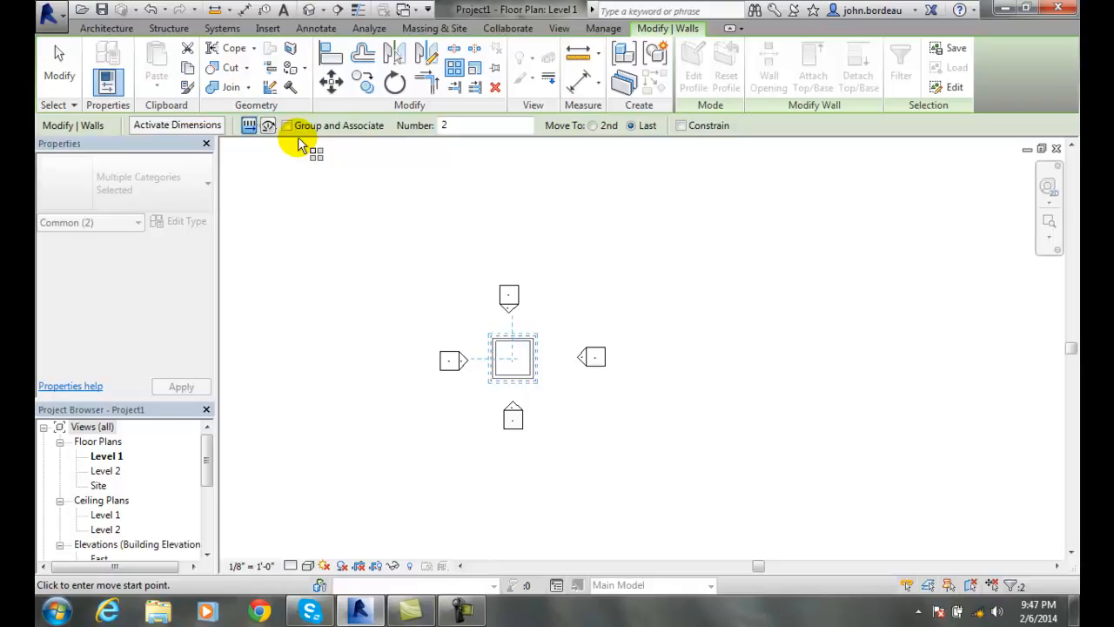
pyautogui.click(479, 125)
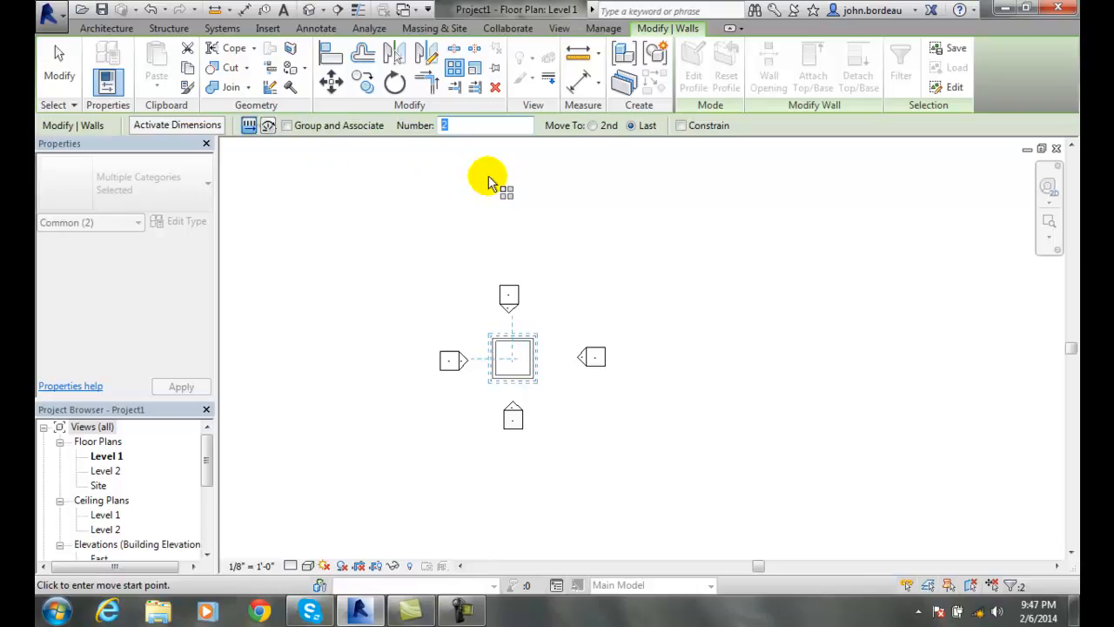
pyautogui.write('4')
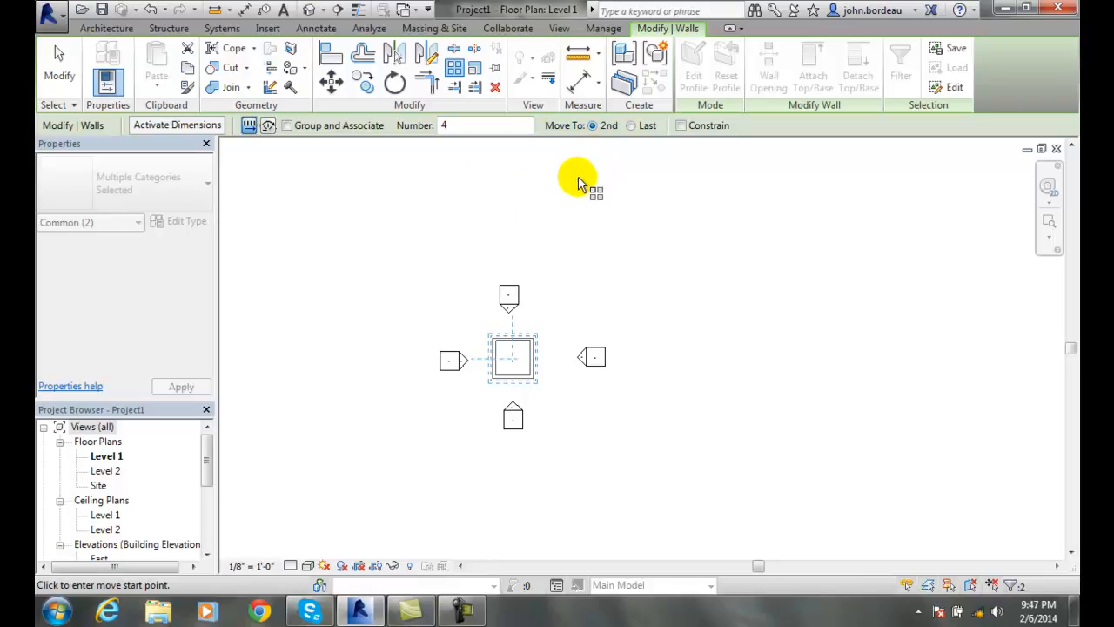
pyautogui.moveTo(695, 149)
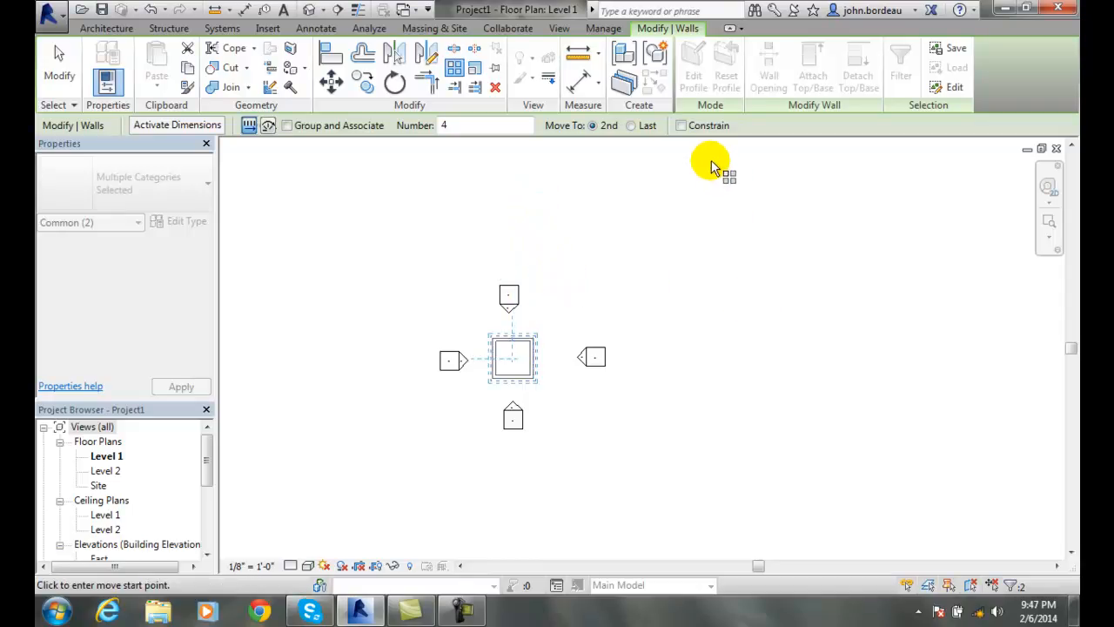
pyautogui.moveTo(592, 237)
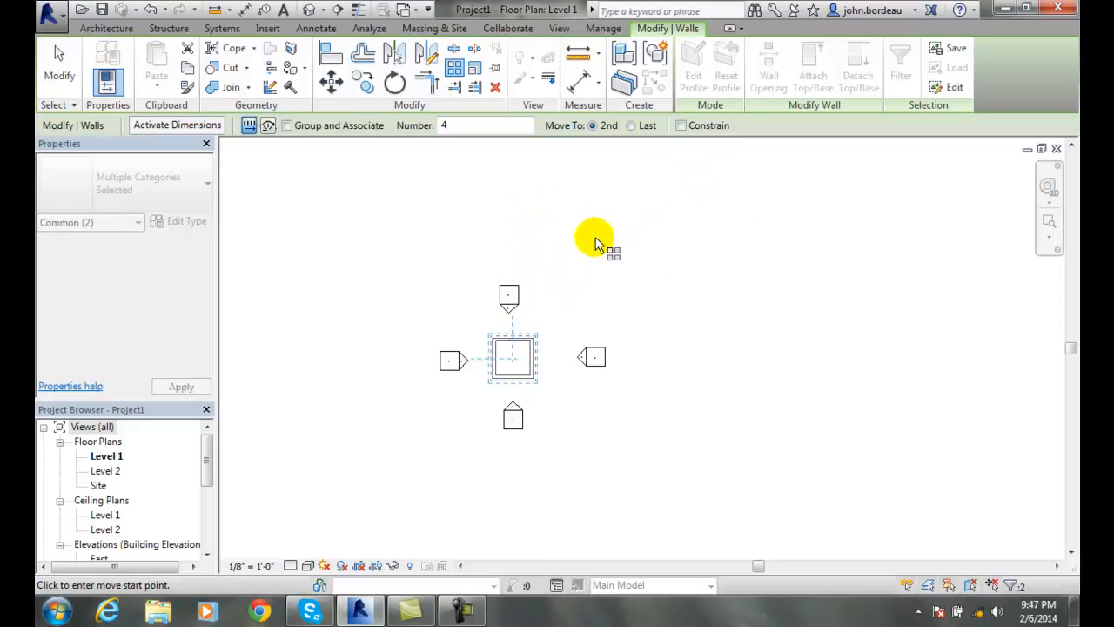
pyautogui.moveTo(595, 247)
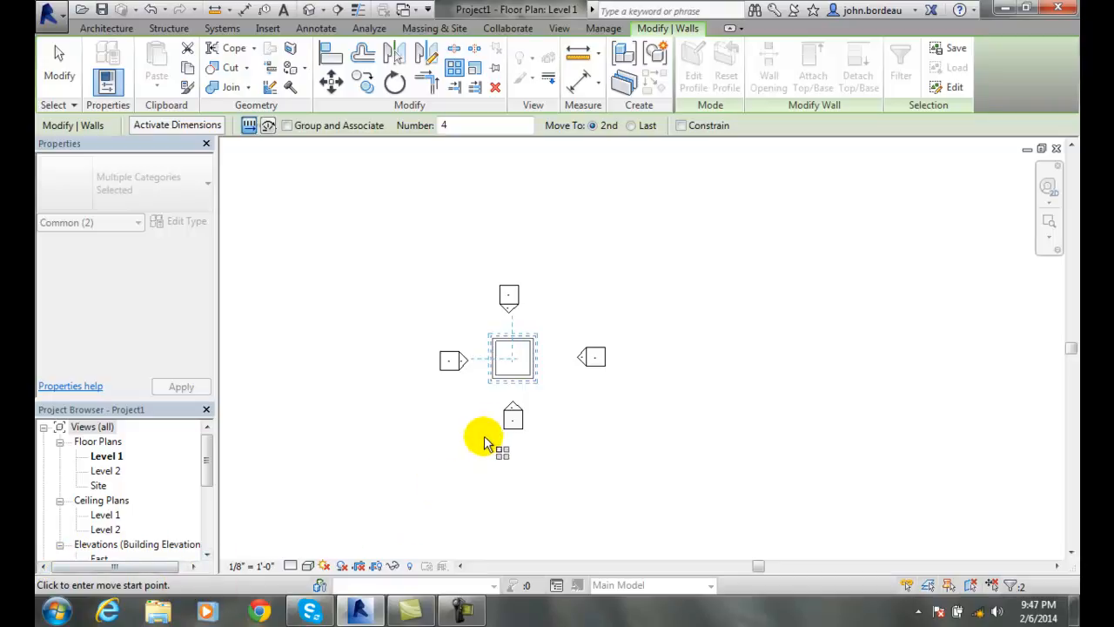
pyautogui.moveTo(514, 379)
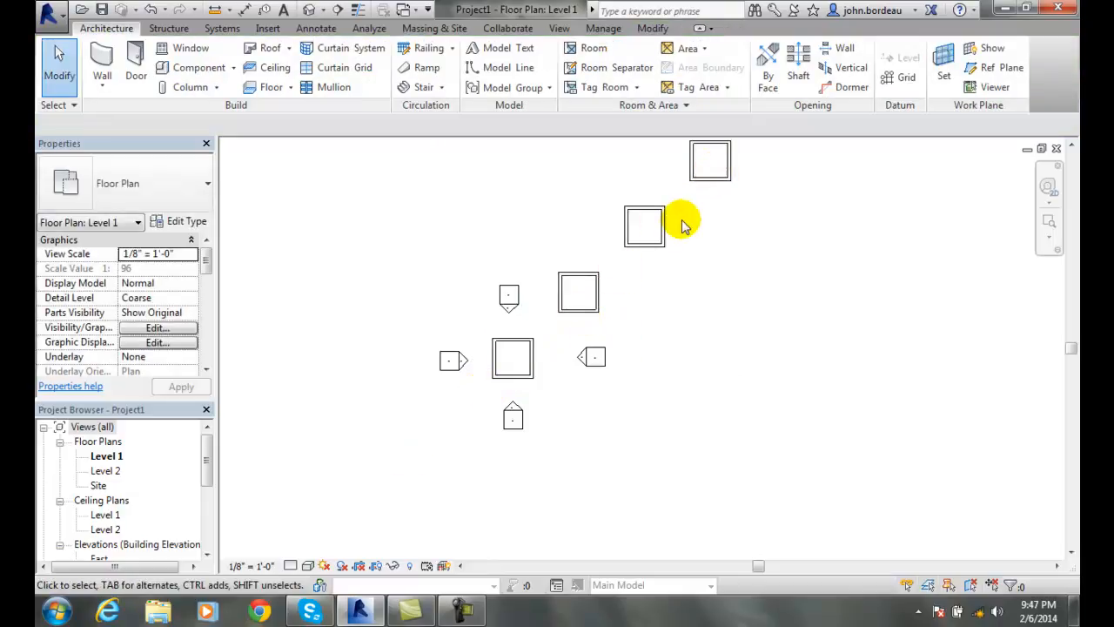
pyautogui.moveTo(568, 191)
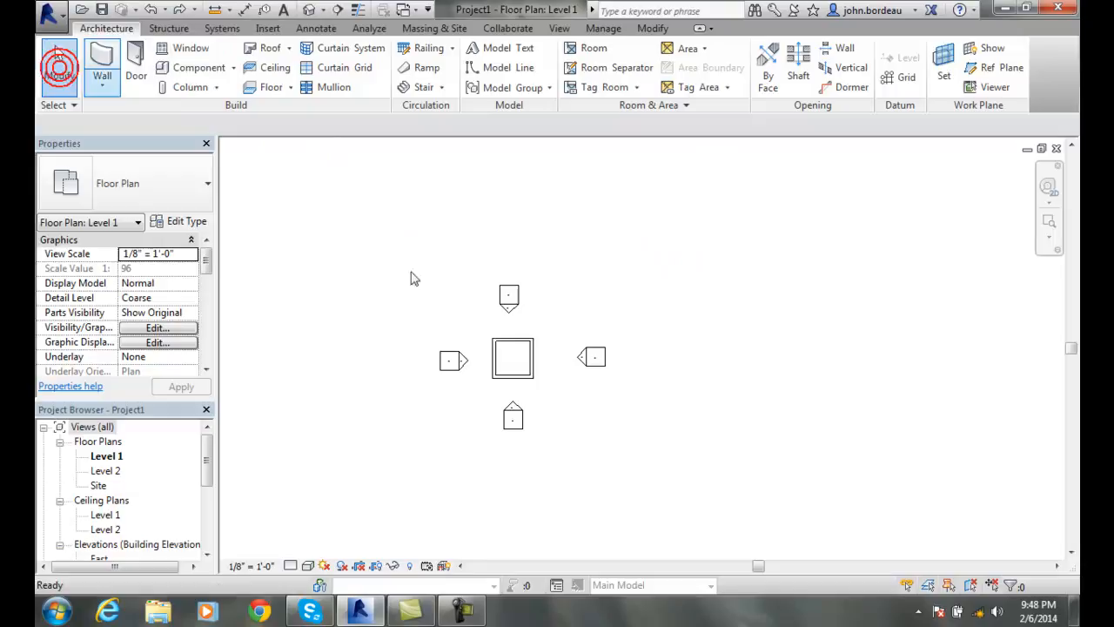
# Step: Reselect the original square's four walls after the array is undone
pyautogui.click(512, 357)
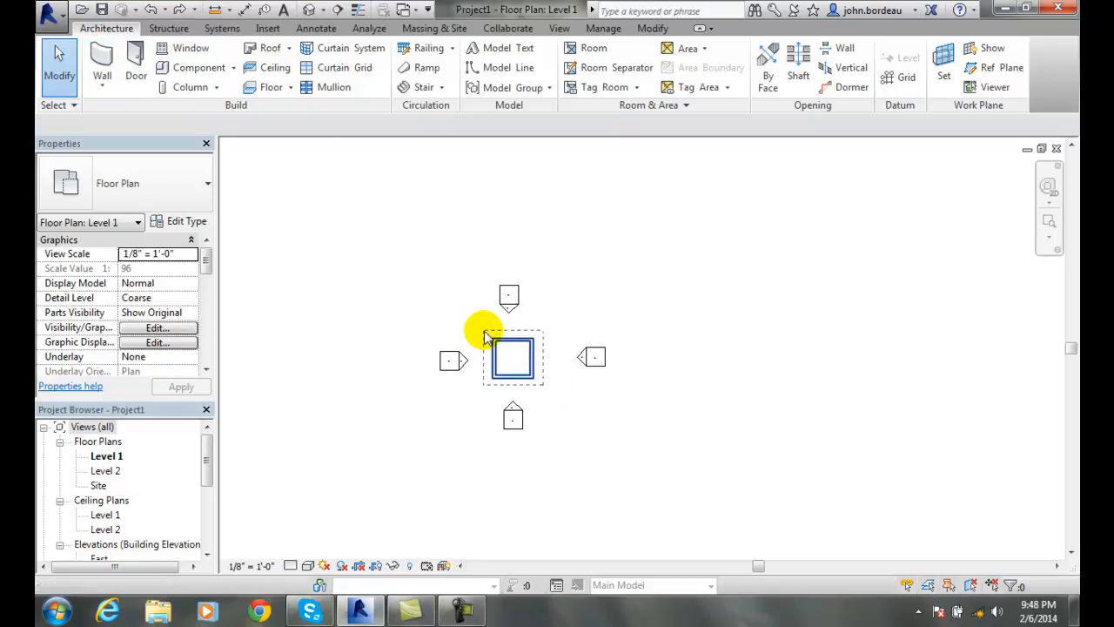
pyautogui.click(511, 355)
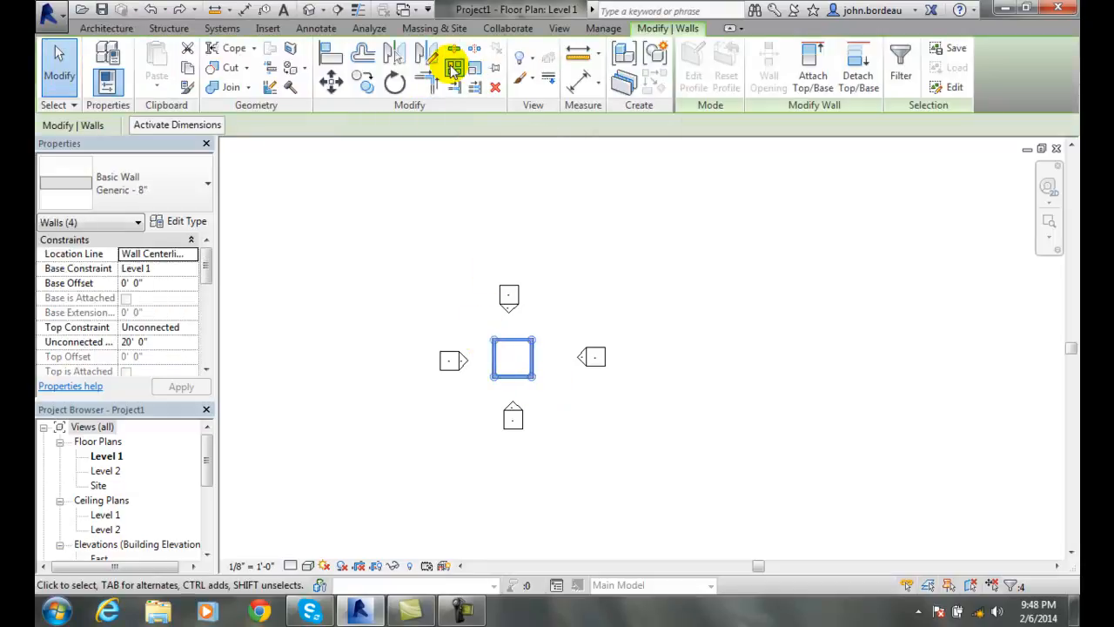
# Step: Start a new ungrouped array of the walls with Number 4, spacing to the Last copy
pyautogui.click(449, 68)
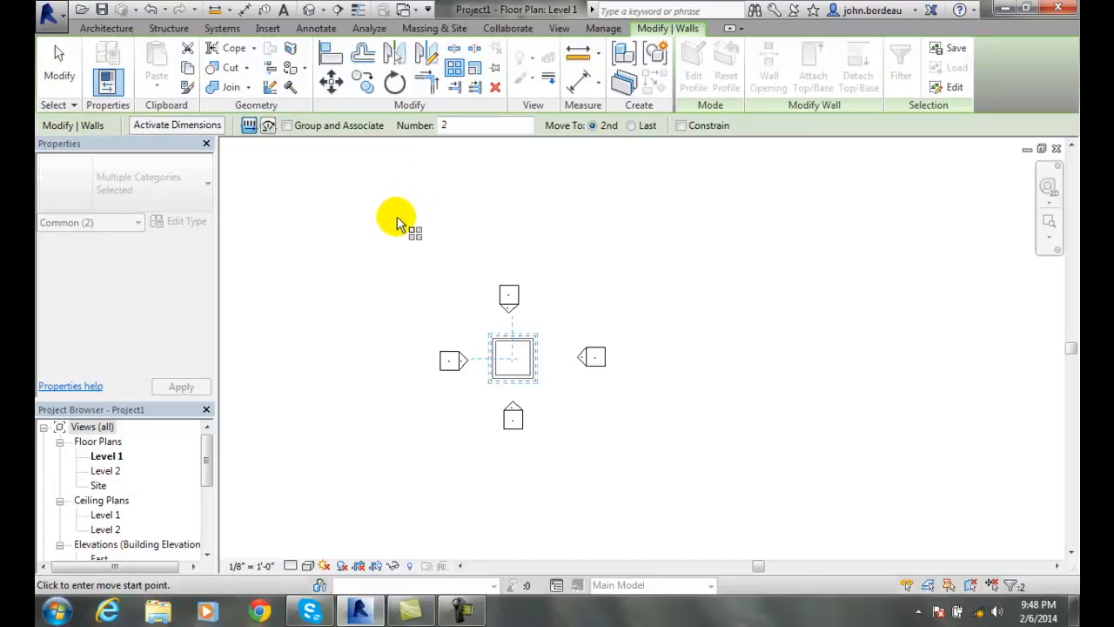
pyautogui.click(484, 125)
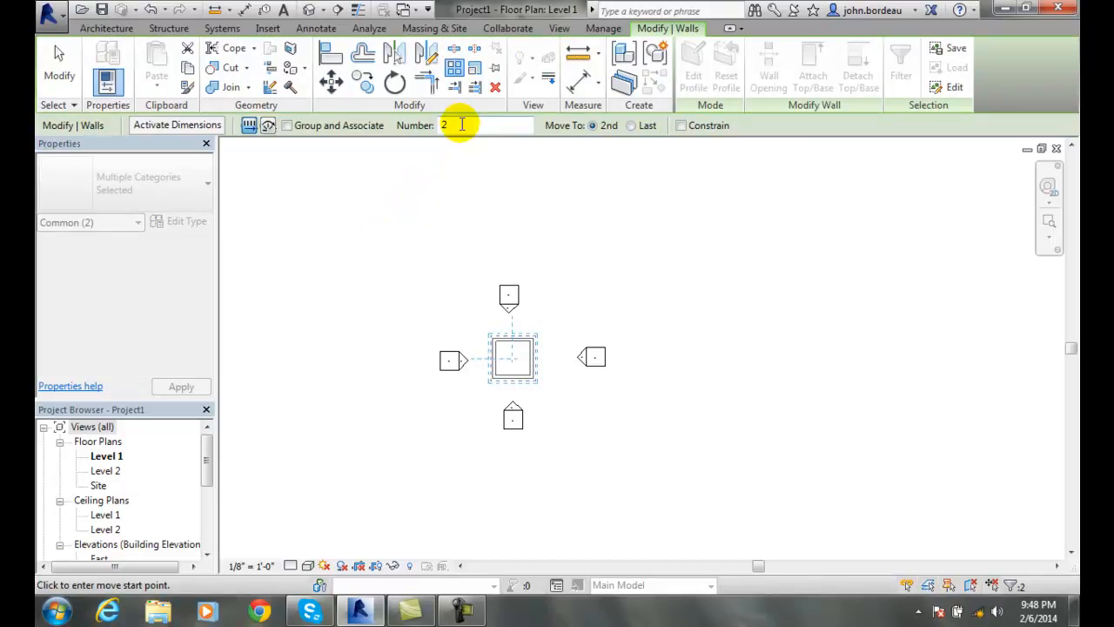
pyautogui.write('4')
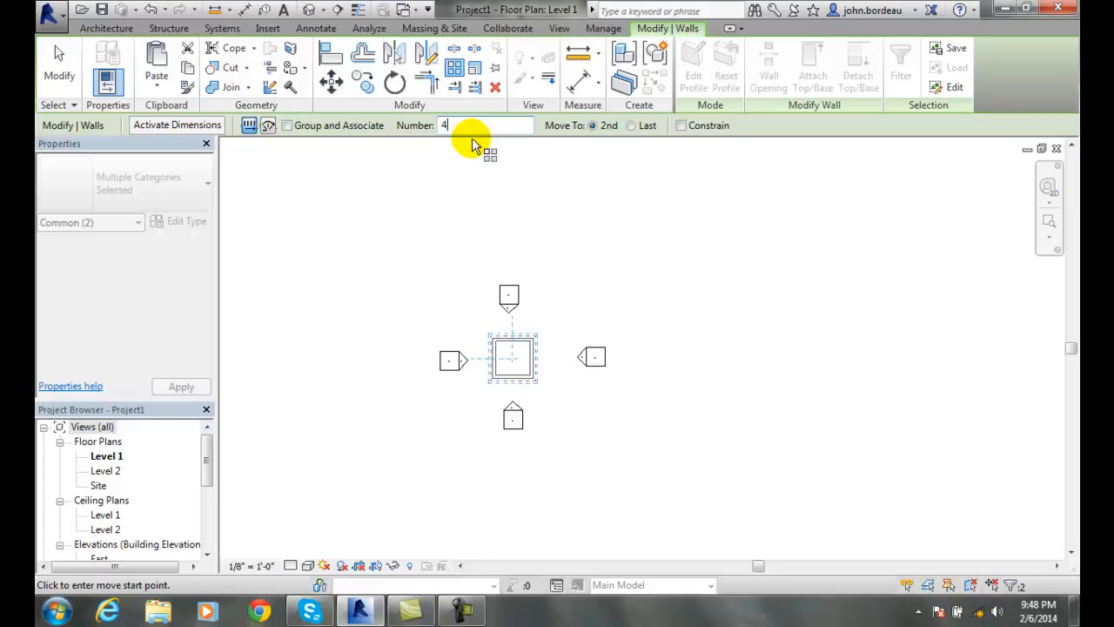
pyautogui.moveTo(600, 139)
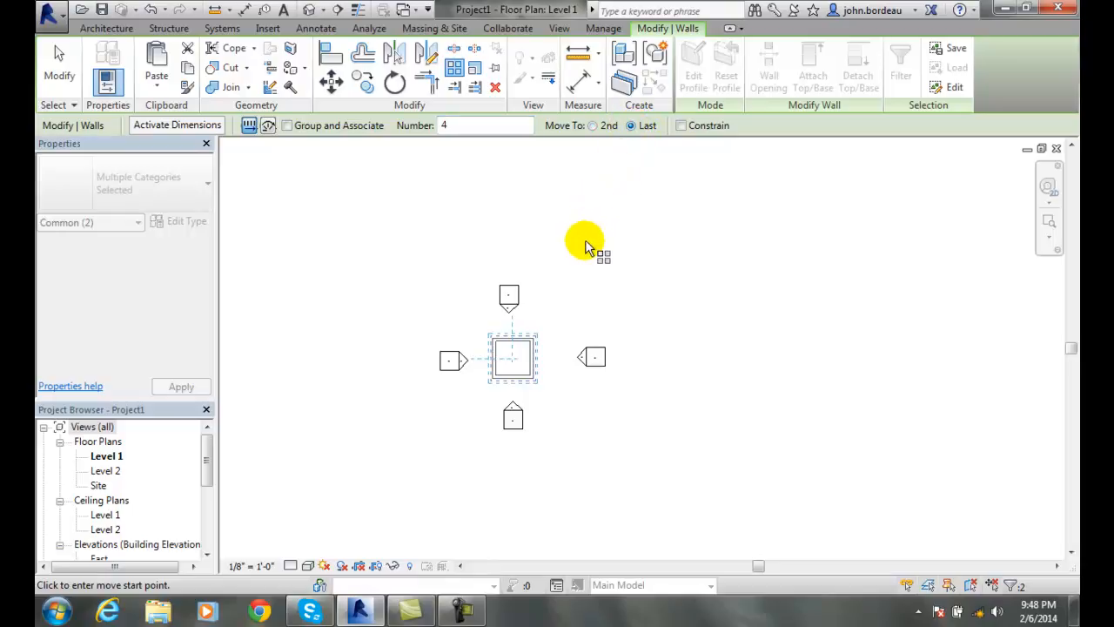
pyautogui.moveTo(269, 513)
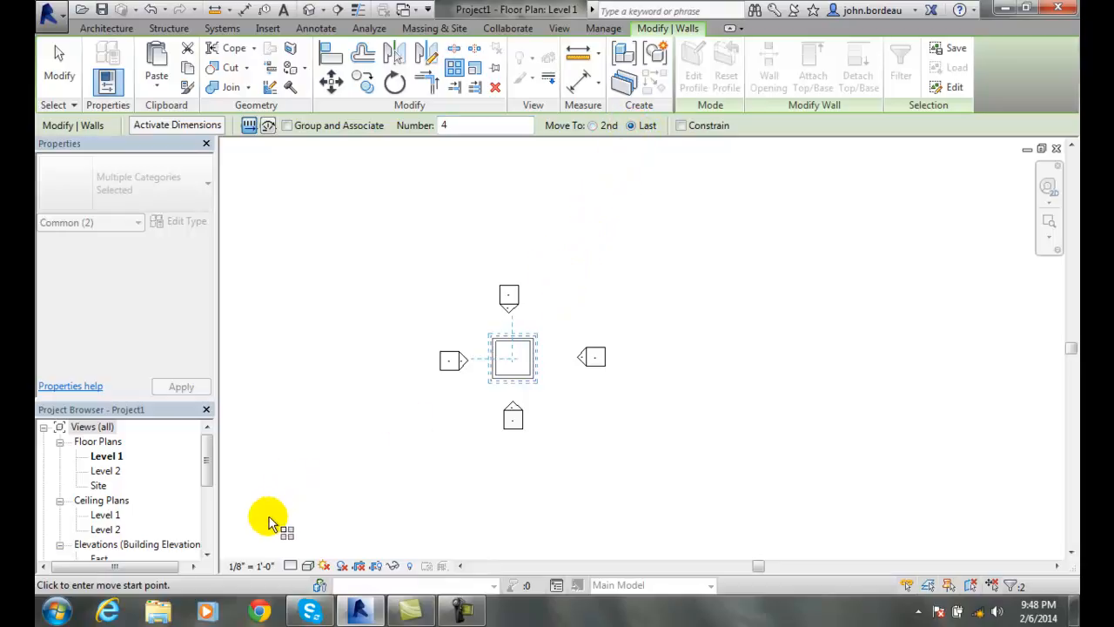
pyautogui.moveTo(67, 531)
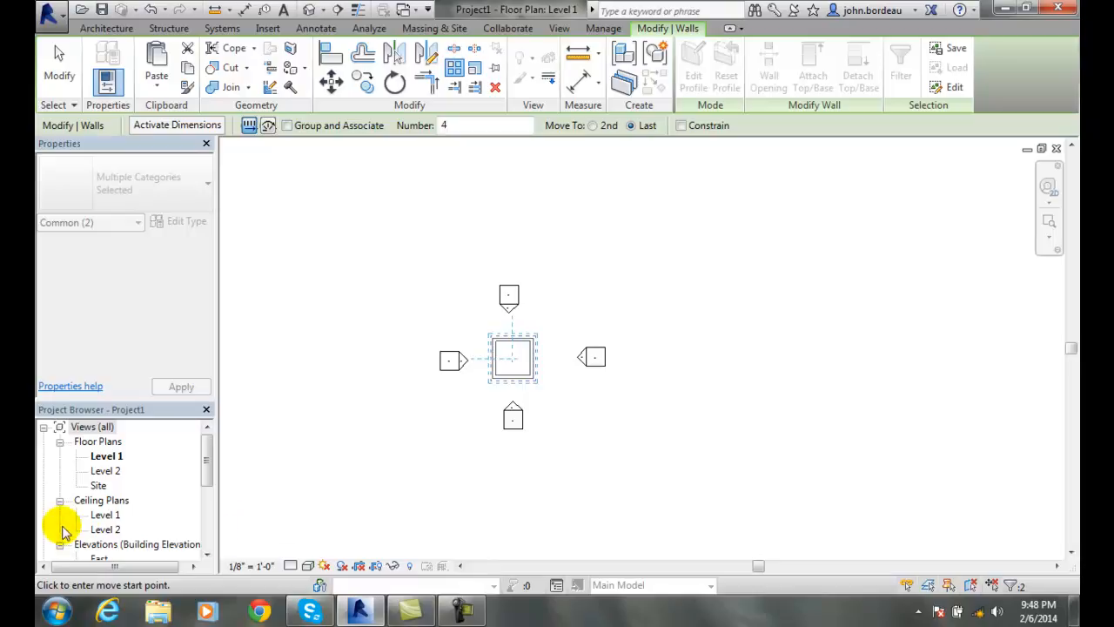
pyautogui.moveTo(118, 609)
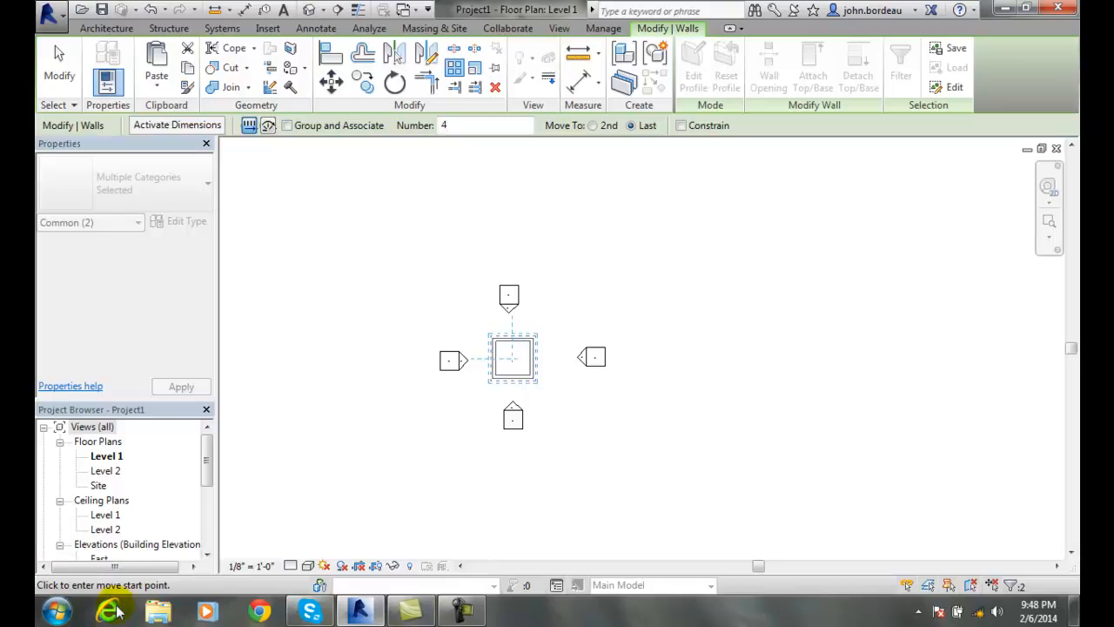
pyautogui.moveTo(513, 387)
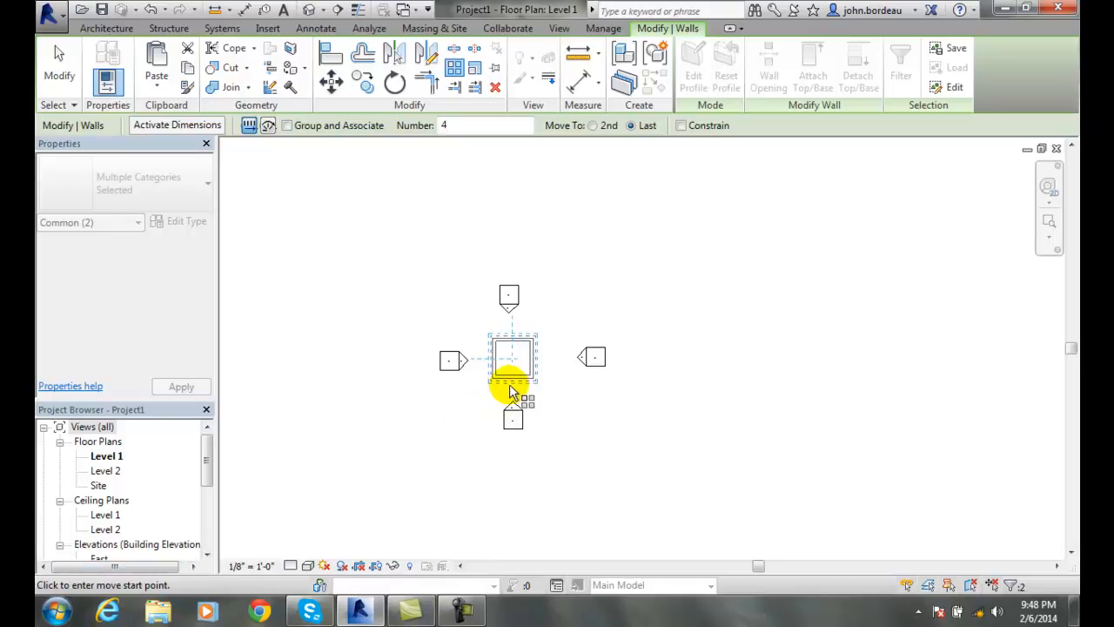
pyautogui.moveTo(513, 380)
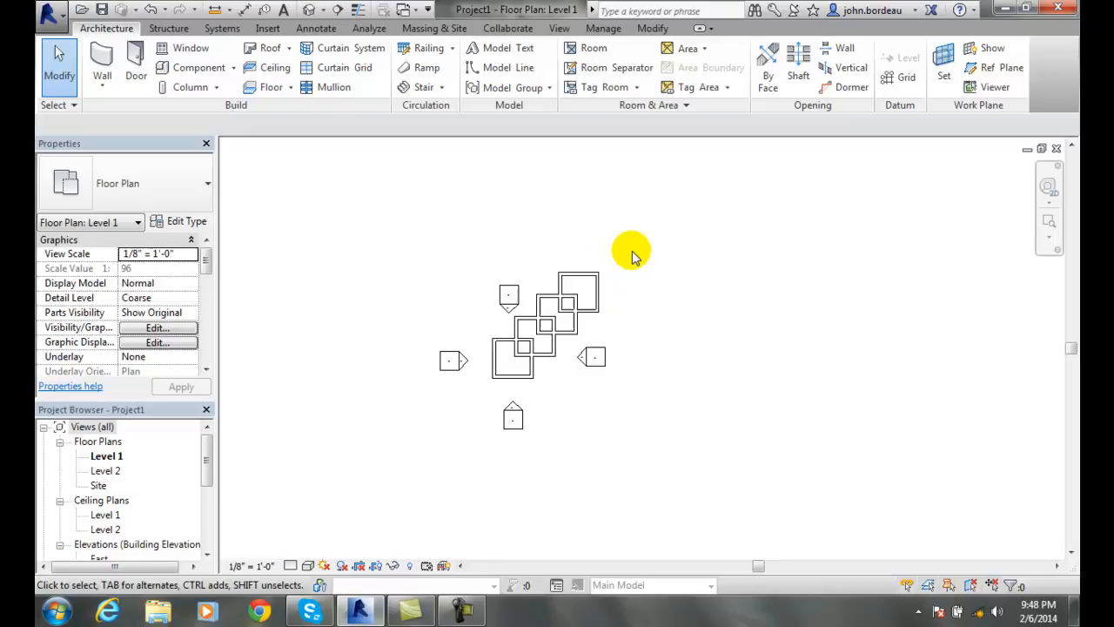
pyautogui.moveTo(322, 122)
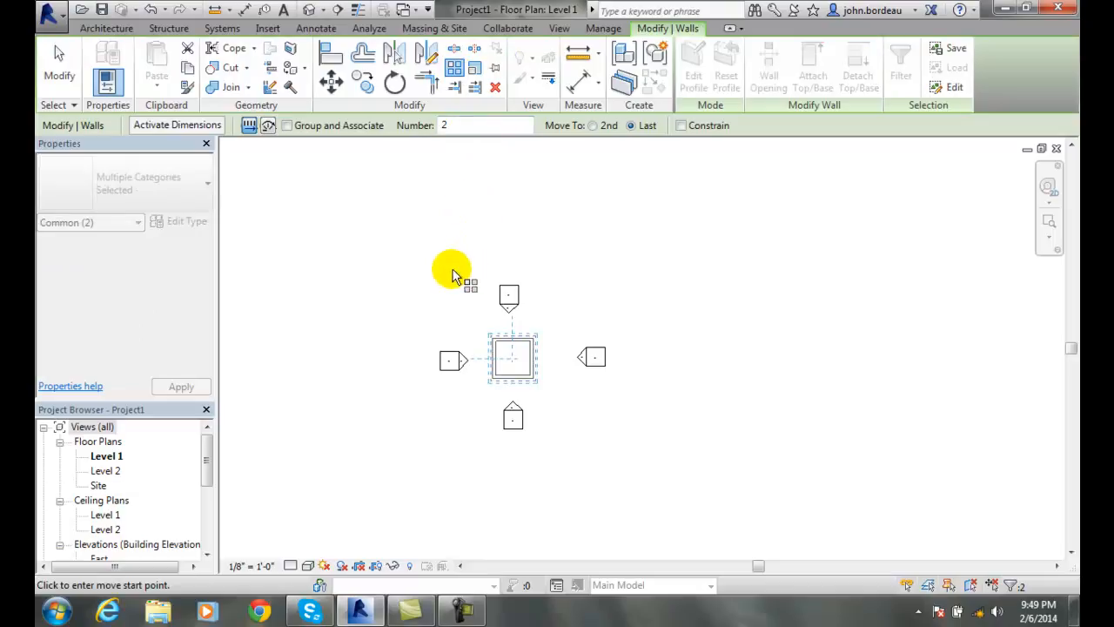
pyautogui.moveTo(435, 275)
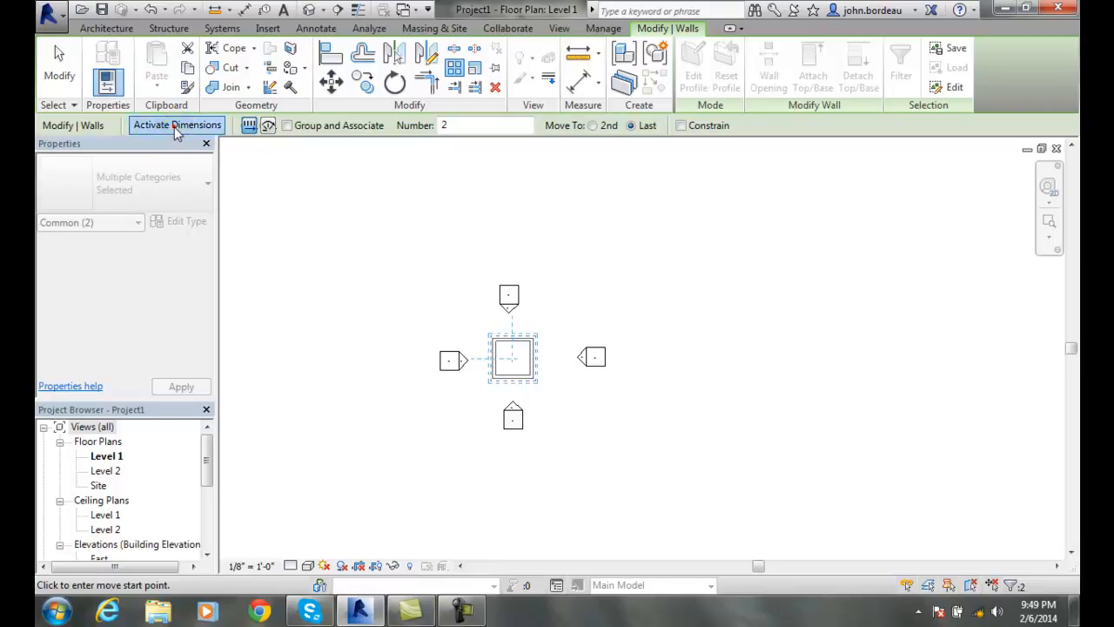
# Step: Show temporary dimensions, enable Group and Associate, and set the array Number to 4
pyautogui.click(177, 125)
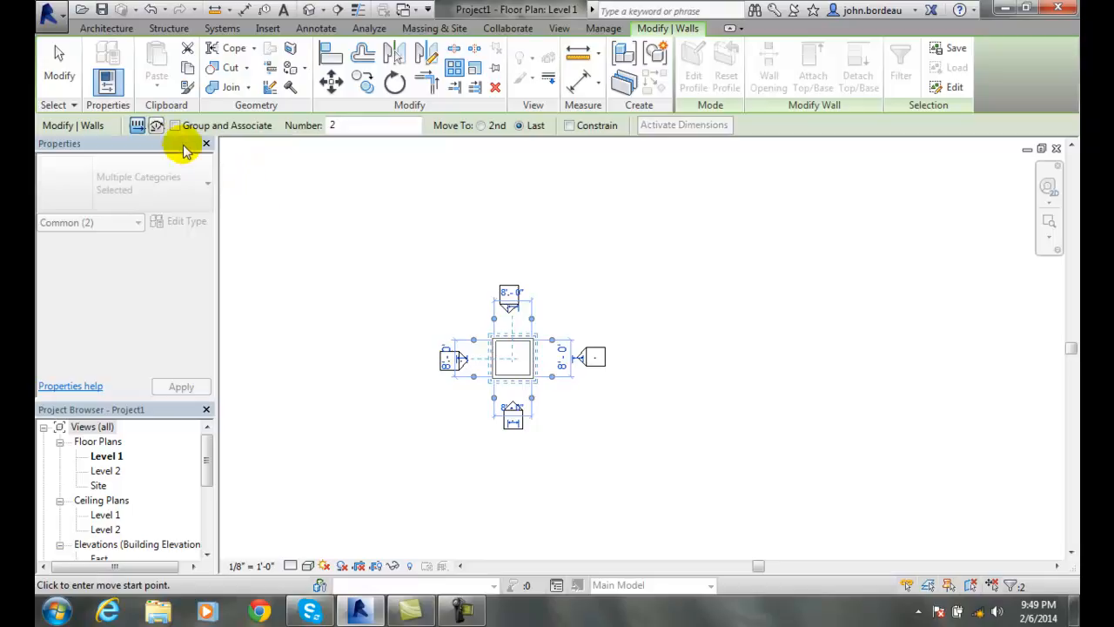
pyautogui.moveTo(174, 129)
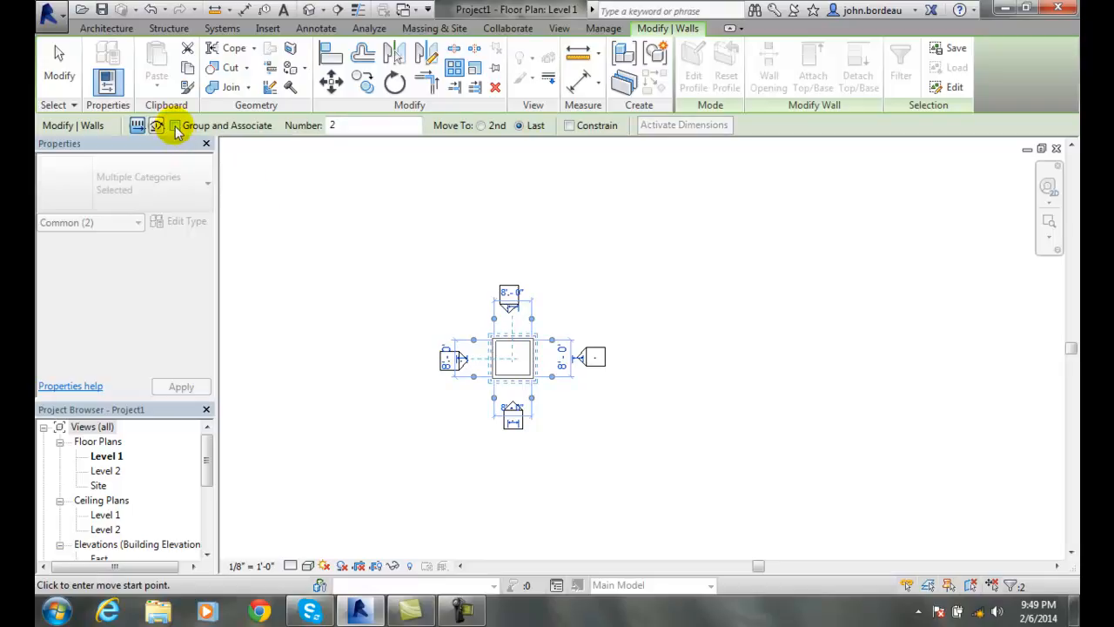
pyautogui.click(174, 126)
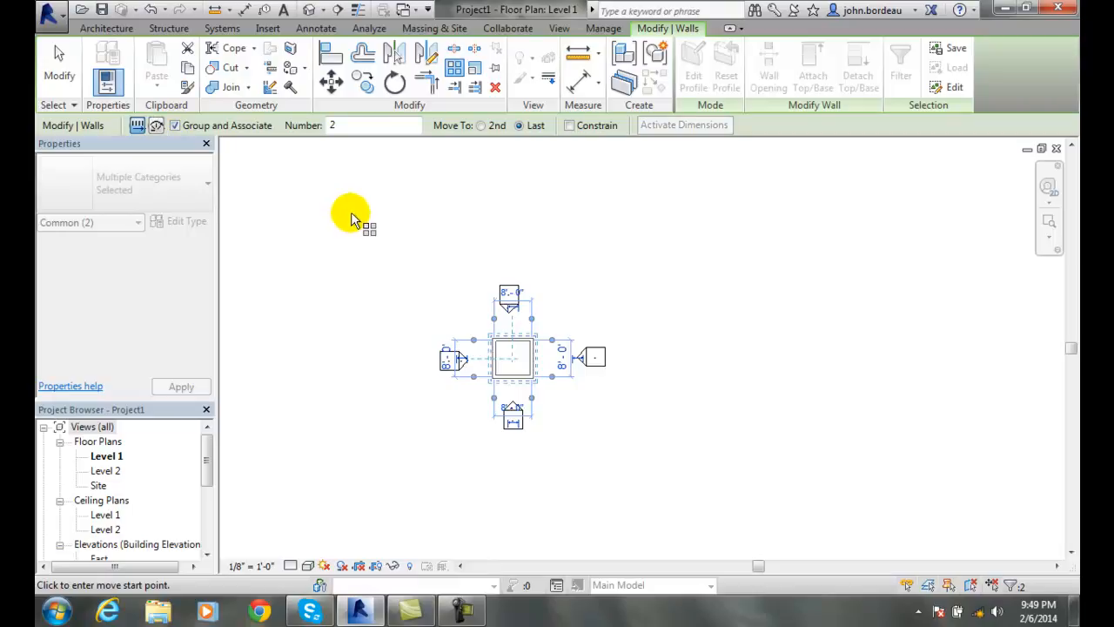
pyautogui.moveTo(567, 125)
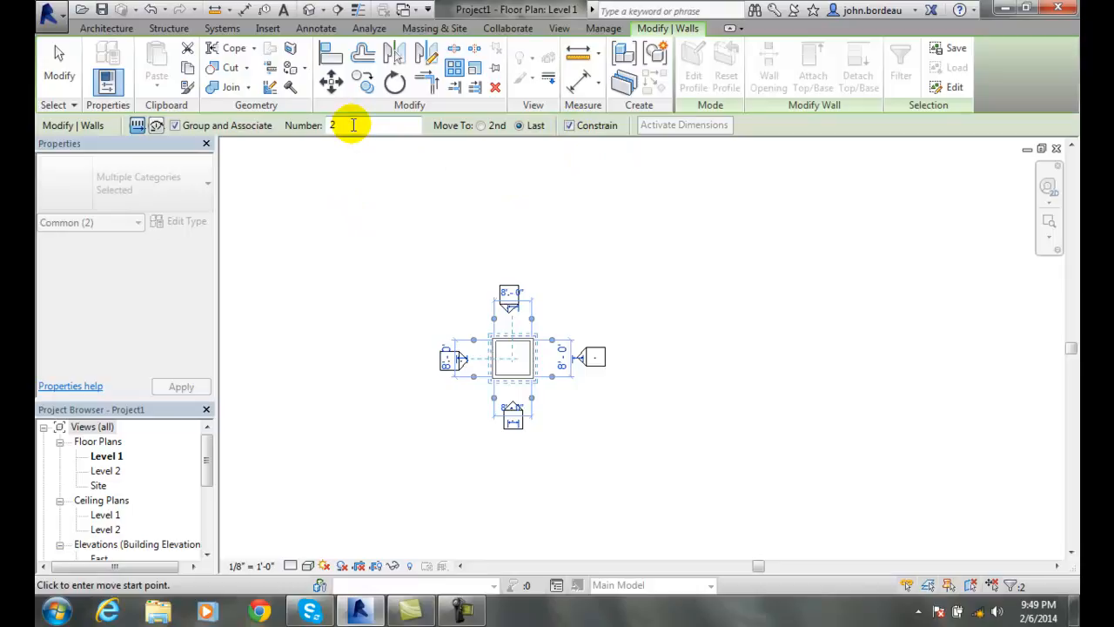
pyautogui.write('4')
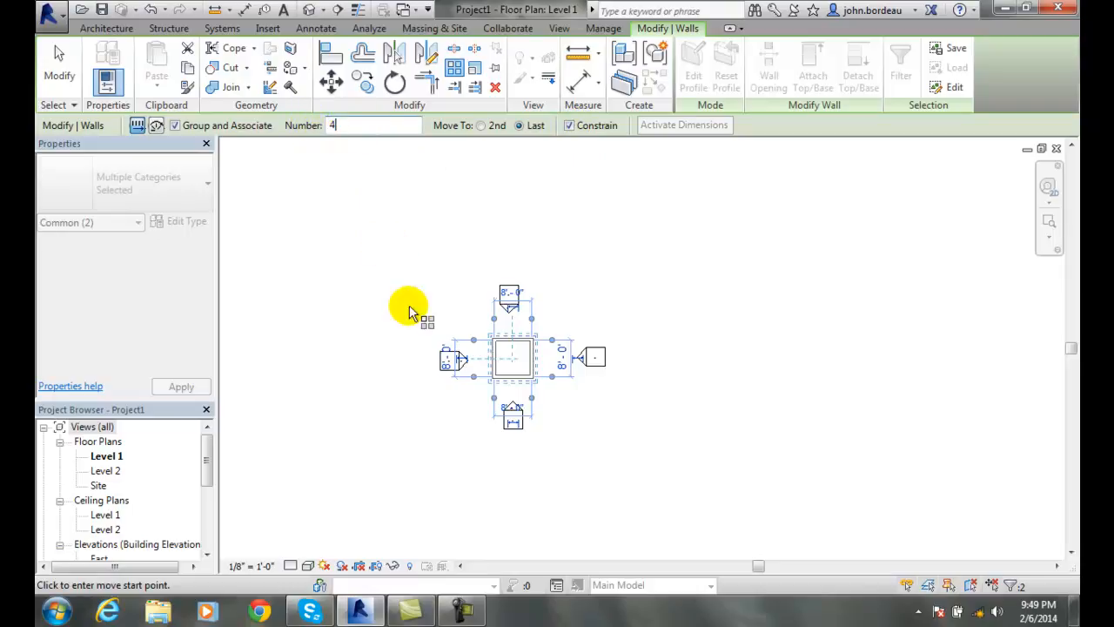
pyautogui.moveTo(409, 460)
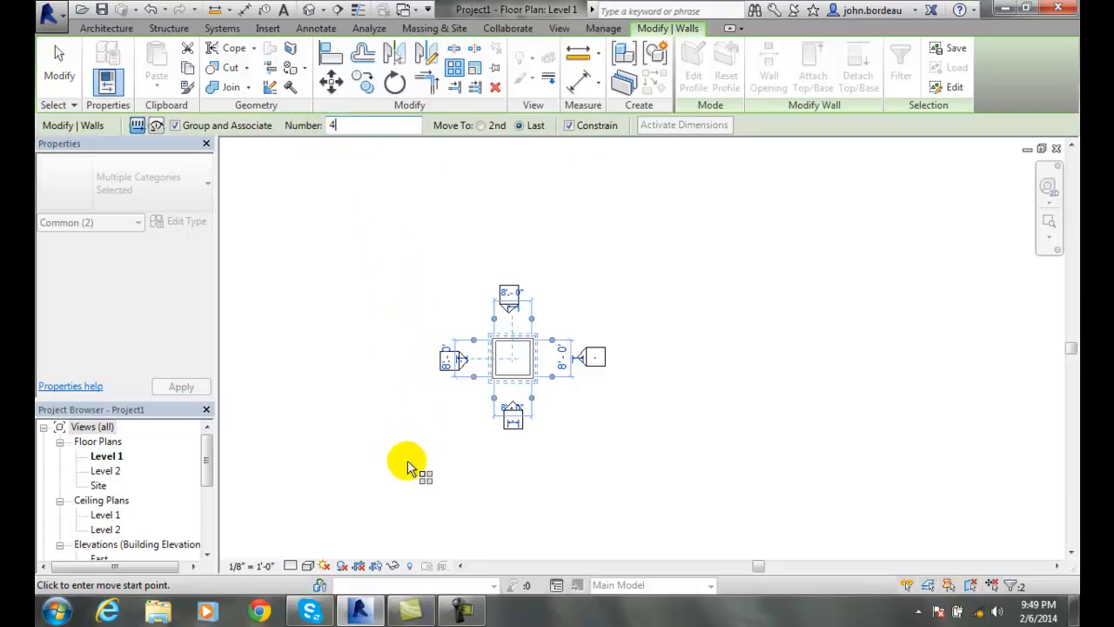
pyautogui.moveTo(76, 541)
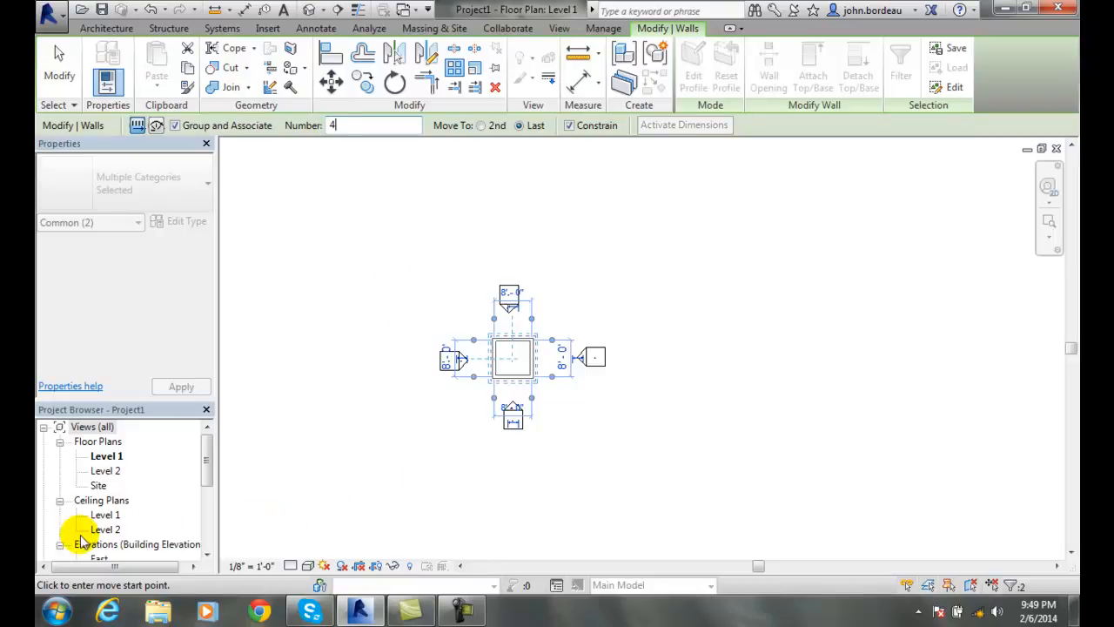
pyautogui.moveTo(463, 502)
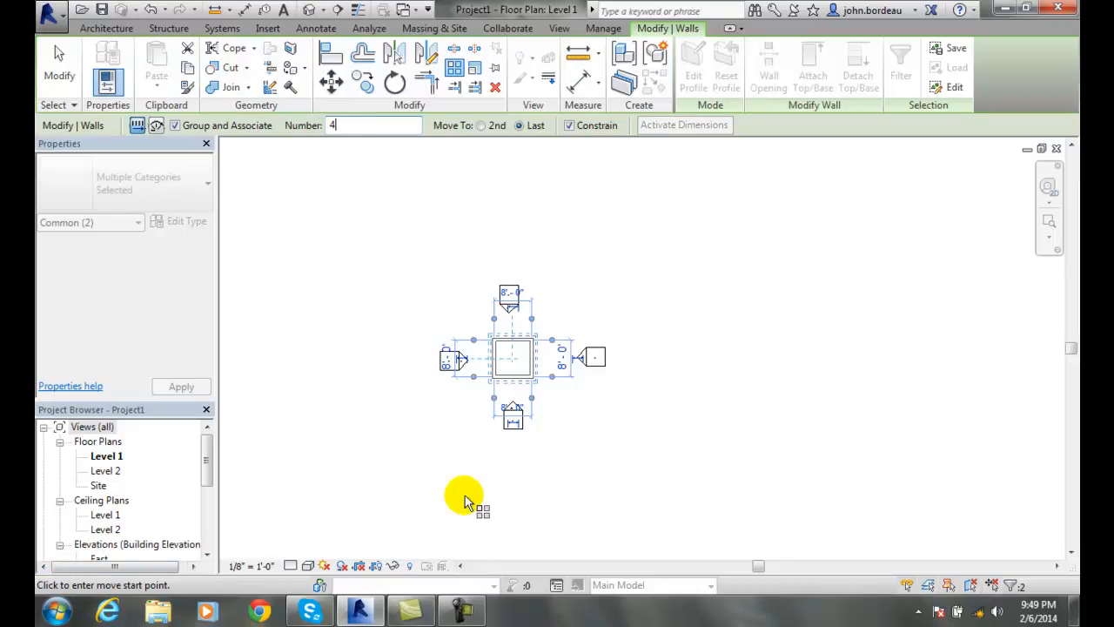
pyautogui.moveTo(512, 376)
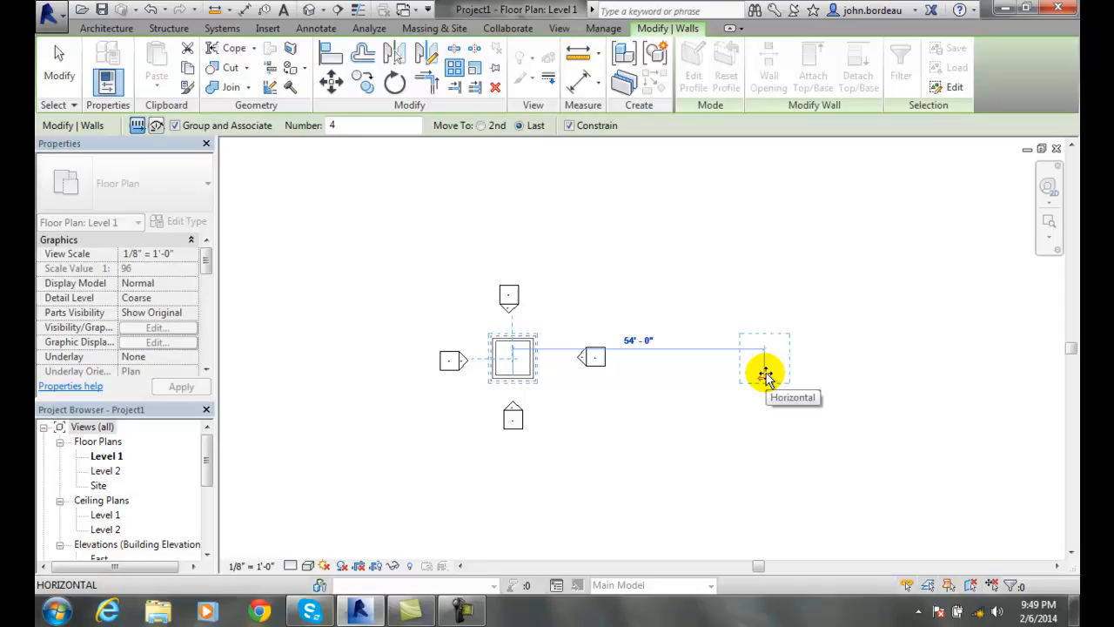
# Step: Stretch the array rightward and place the last copy about 88 feet away, creating the row
pyautogui.moveTo(764, 357); pyautogui.dragTo(923, 360)
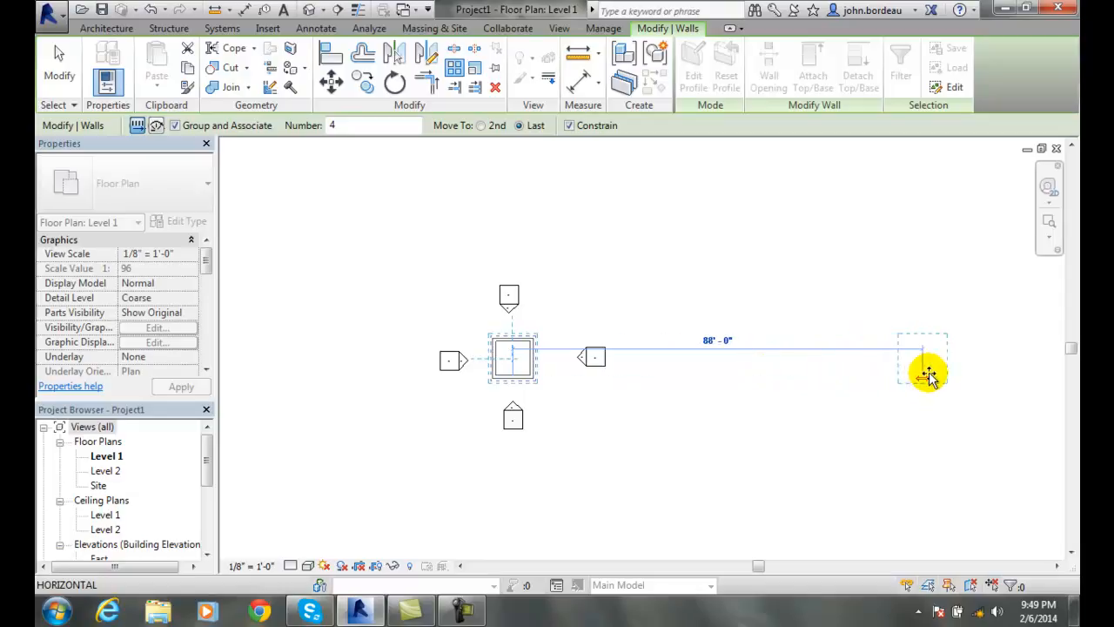
pyautogui.moveTo(926, 369); pyautogui.dragTo(920, 383)
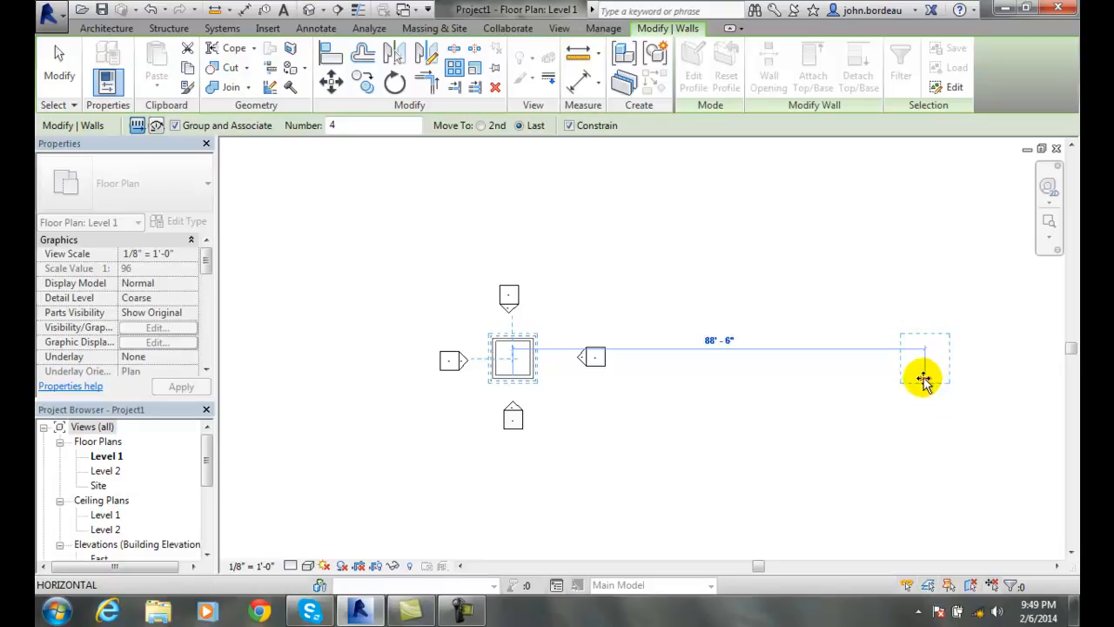
pyautogui.moveTo(923, 379); pyautogui.dragTo(891, 383)
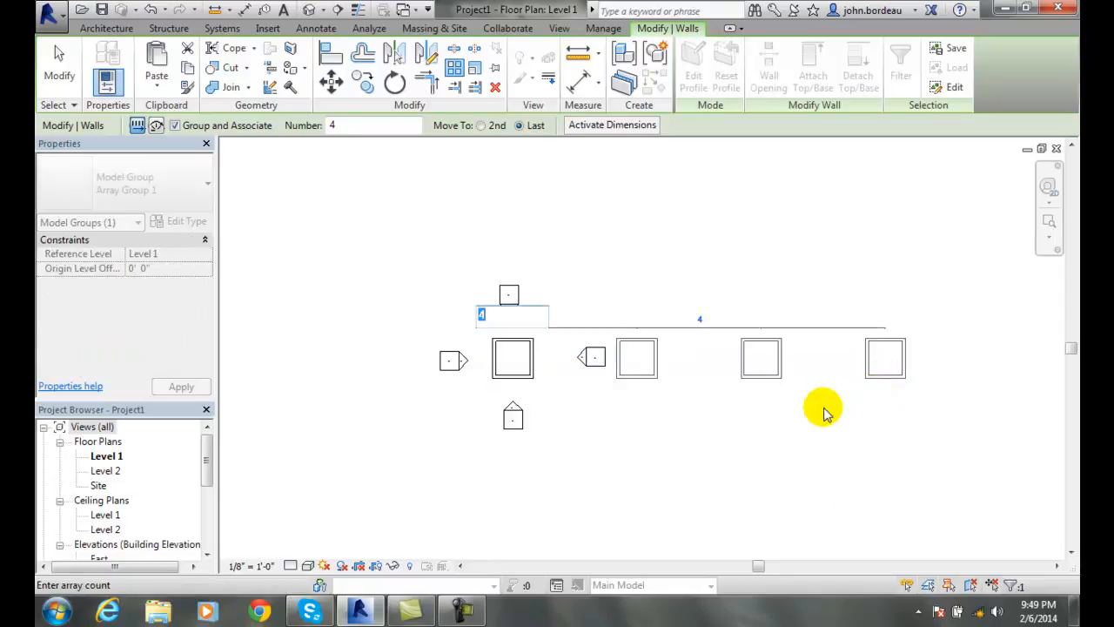
pyautogui.moveTo(491, 438)
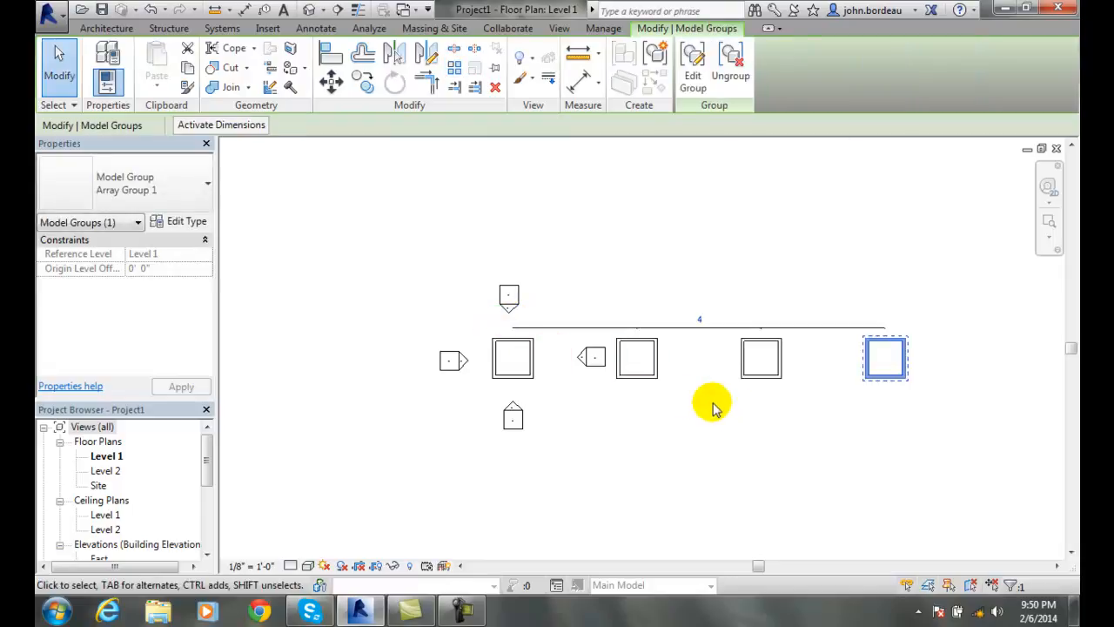
pyautogui.moveTo(884, 358)
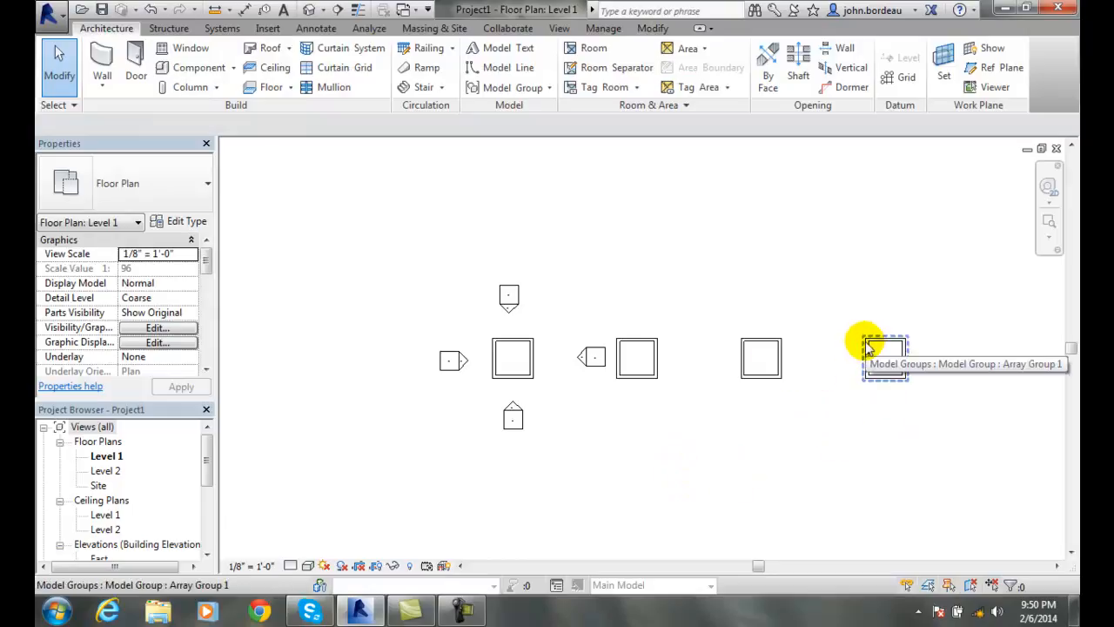
pyautogui.click(884, 357)
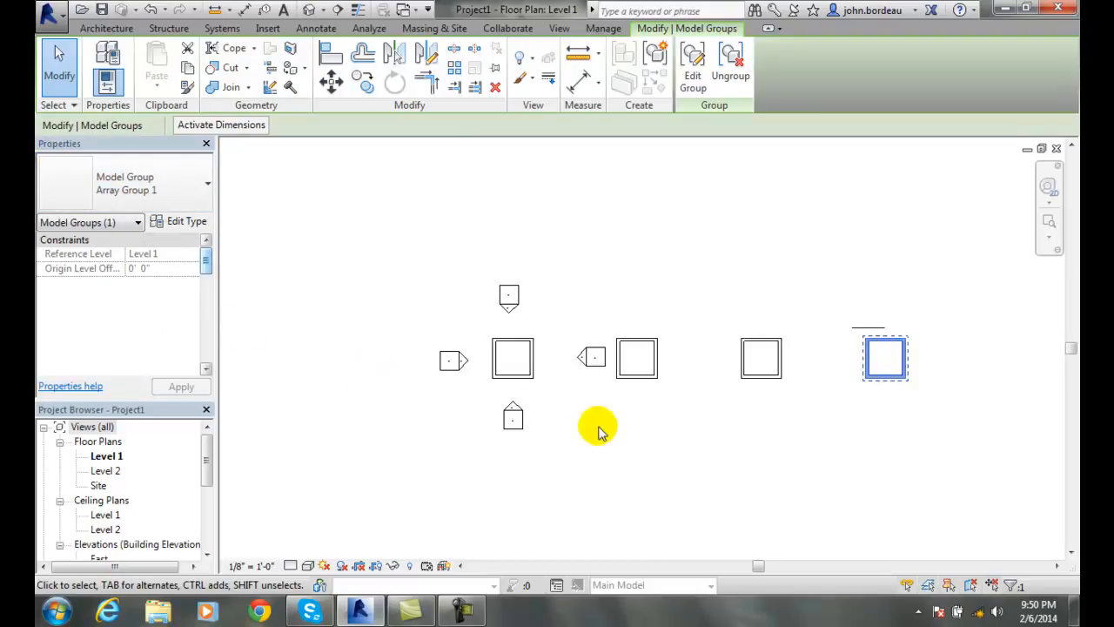
pyautogui.moveTo(658, 387)
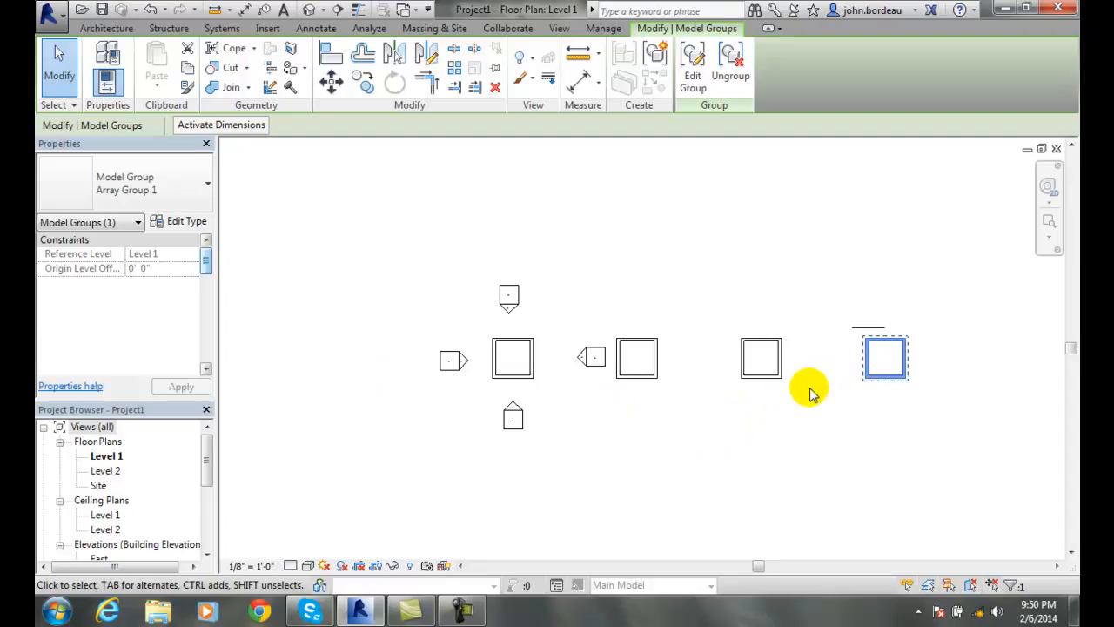
pyautogui.moveTo(816, 373)
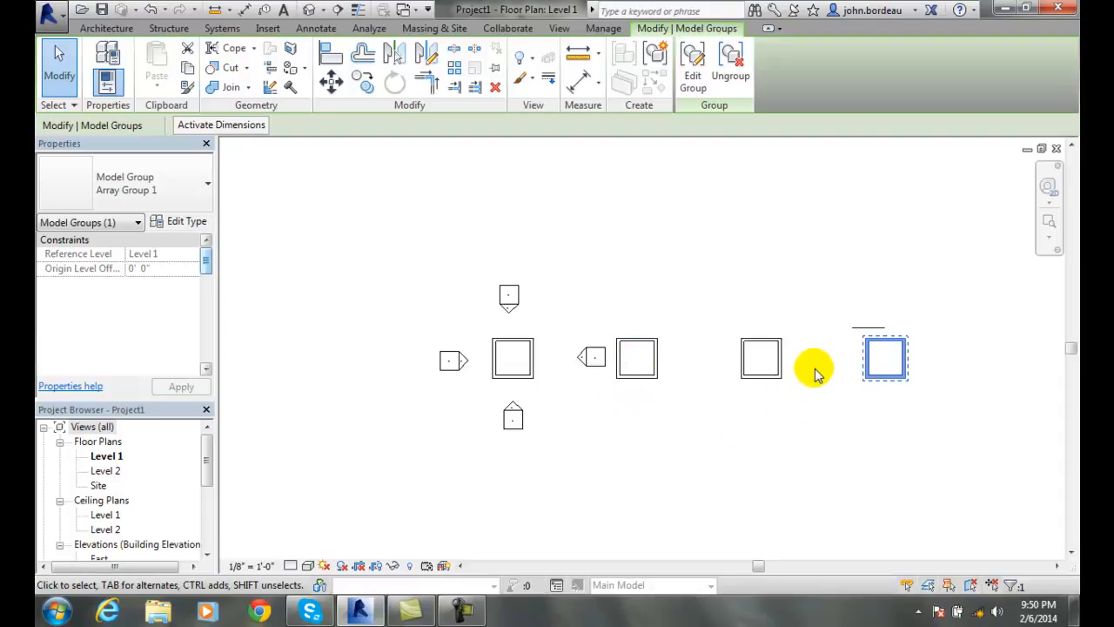
pyautogui.moveTo(797, 380)
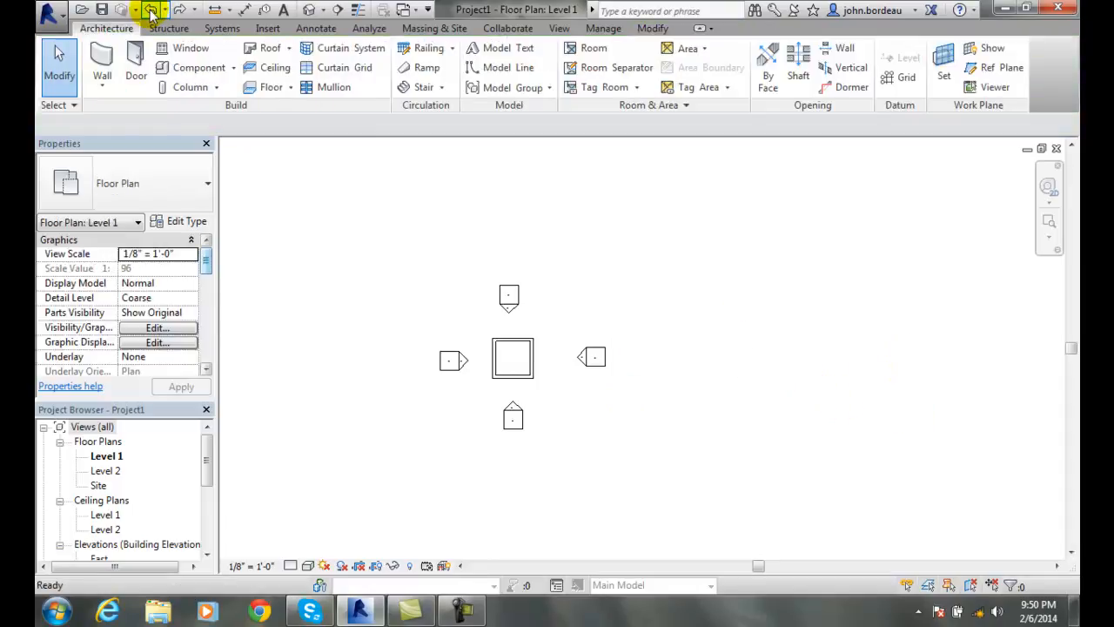
# Step: Undo the row, reselect the square's walls and show temporary dimensions for a new array
pyautogui.click(511, 356)
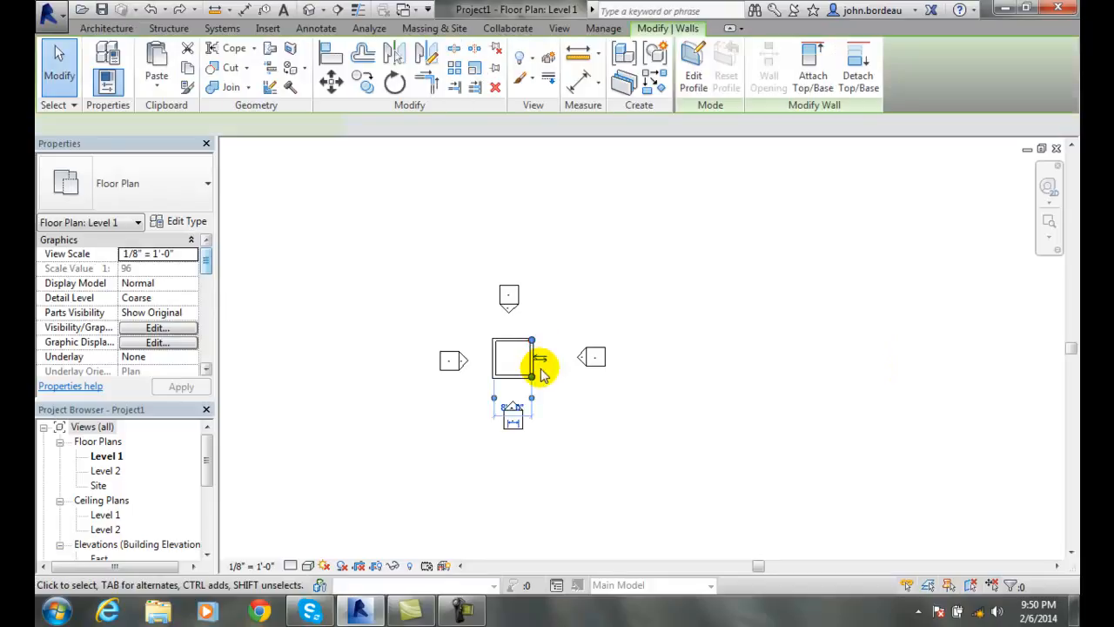
pyautogui.click(513, 358)
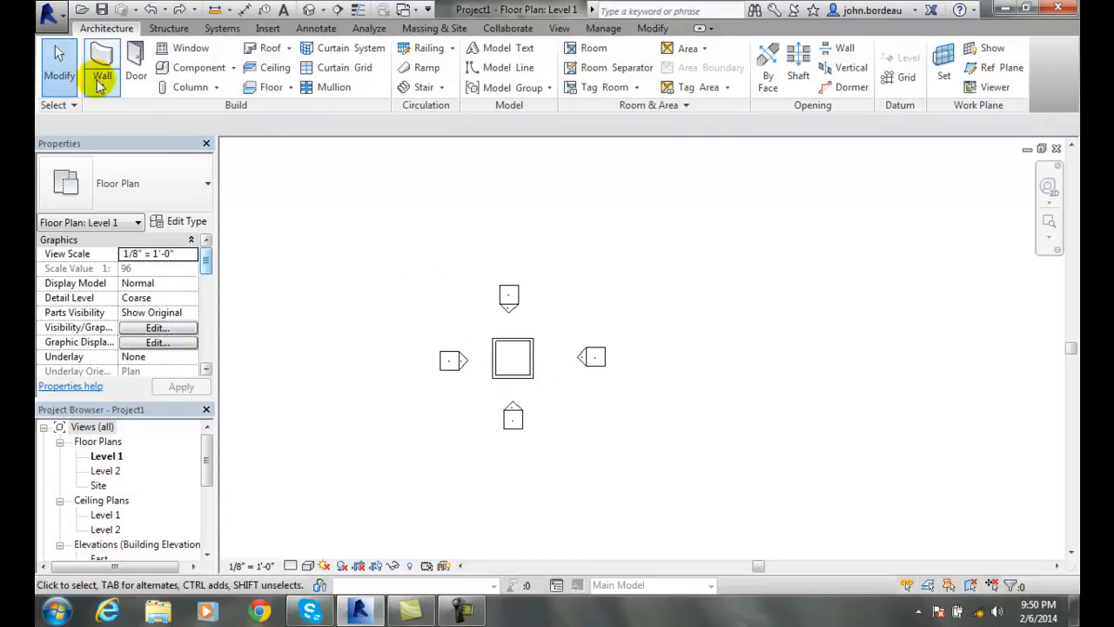
pyautogui.click(512, 359)
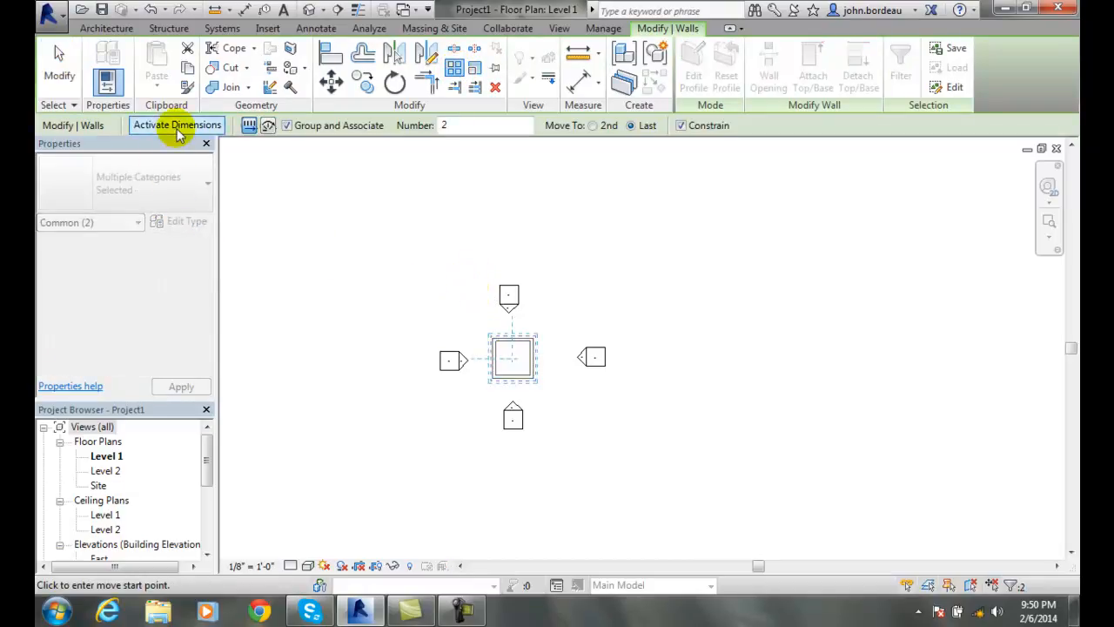
pyautogui.click(177, 126)
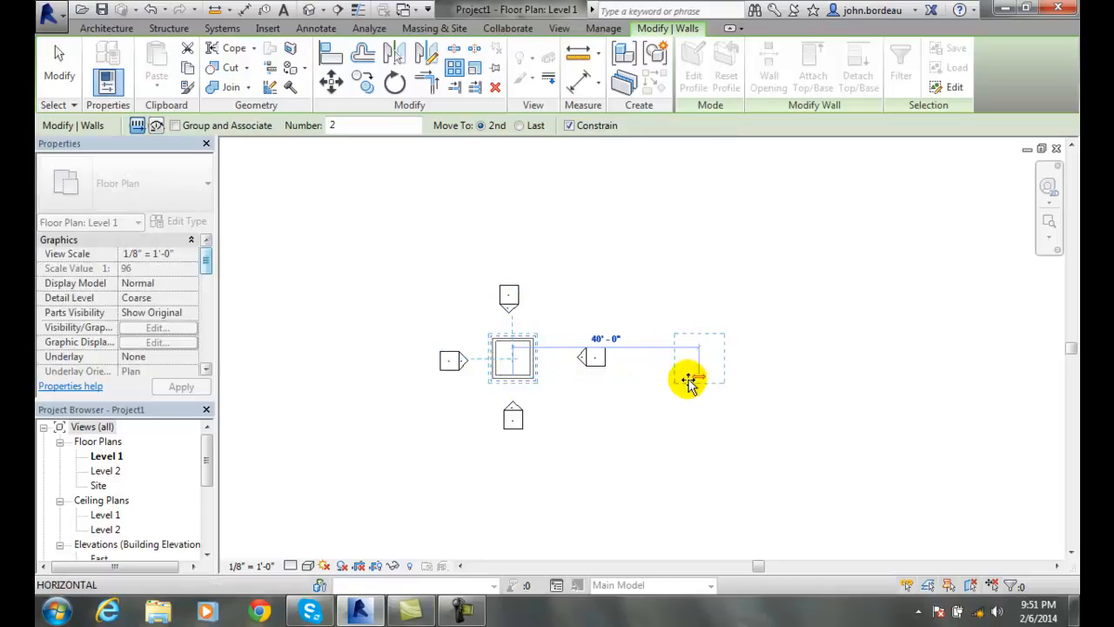
# Step: Place the second square about 22 feet to the right, then select the elevation marker beside it
pyautogui.moveTo(689, 379); pyautogui.dragTo(644, 375)
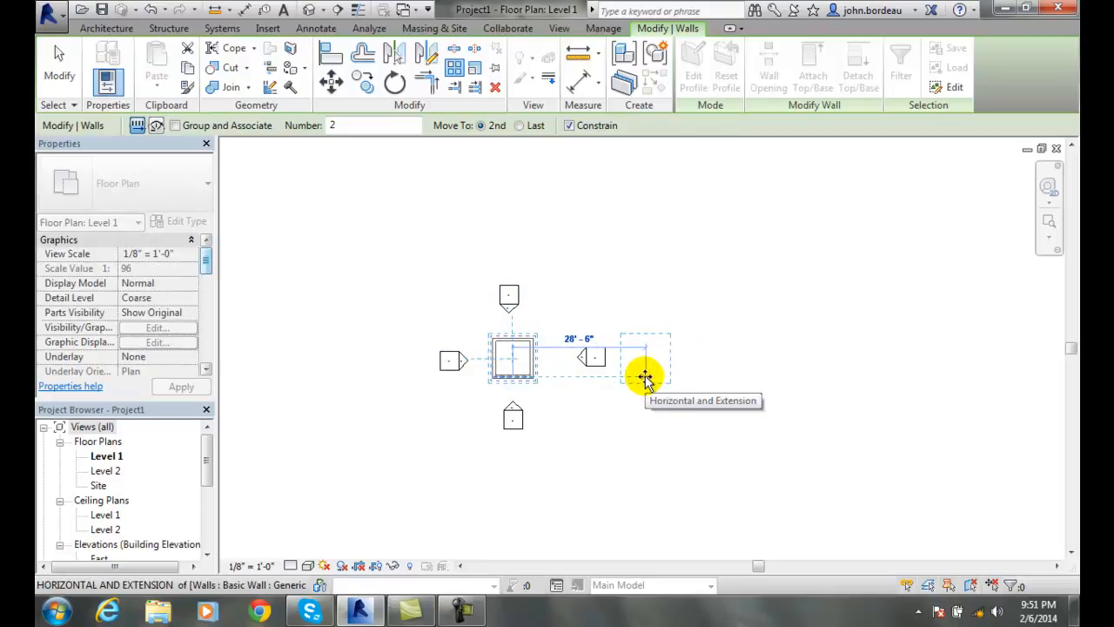
pyautogui.moveTo(644, 376); pyautogui.dragTo(613, 379)
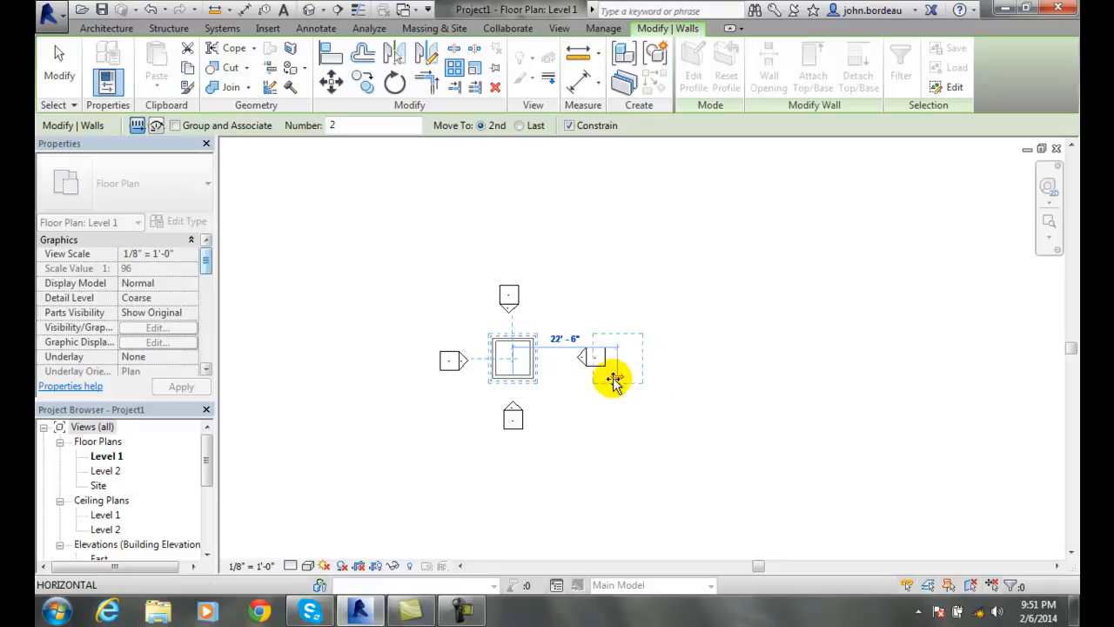
pyautogui.moveTo(616, 380); pyautogui.dragTo(602, 376)
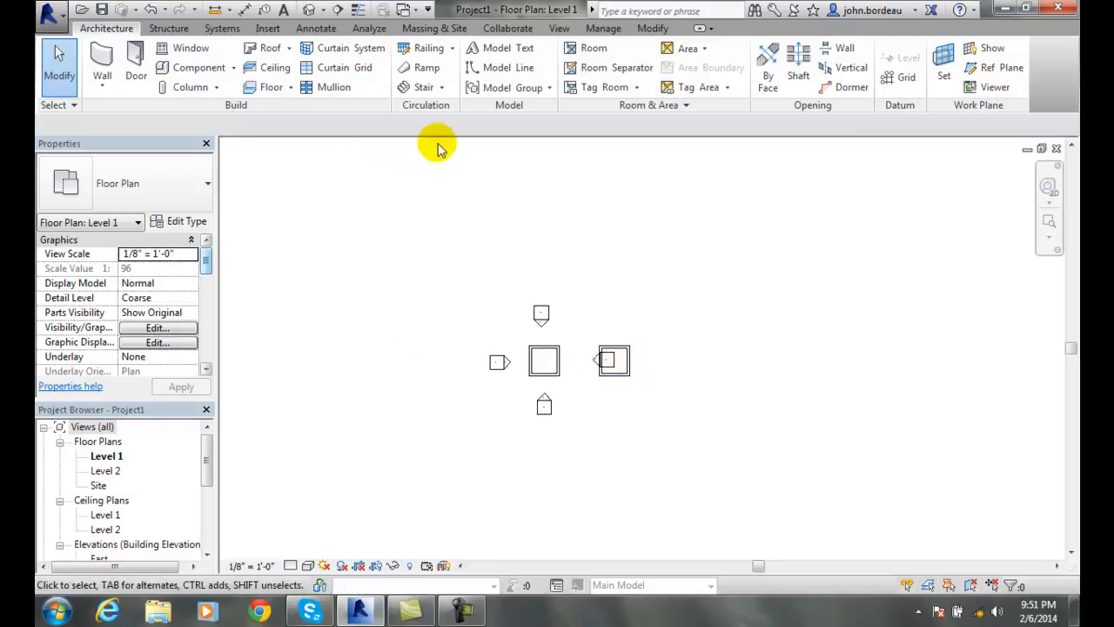
pyautogui.click(612, 358)
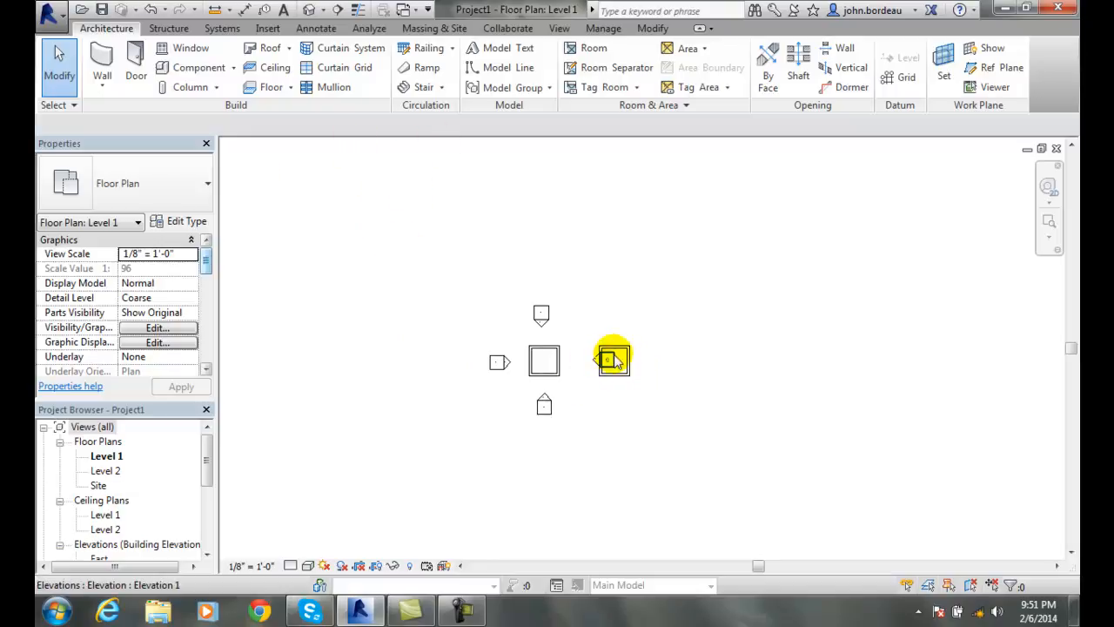